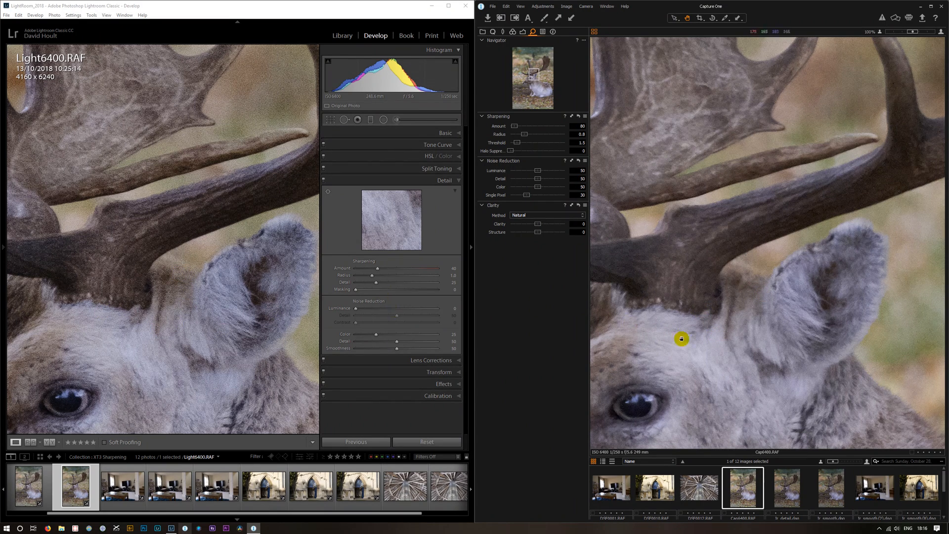
mouse_move(269, 216)
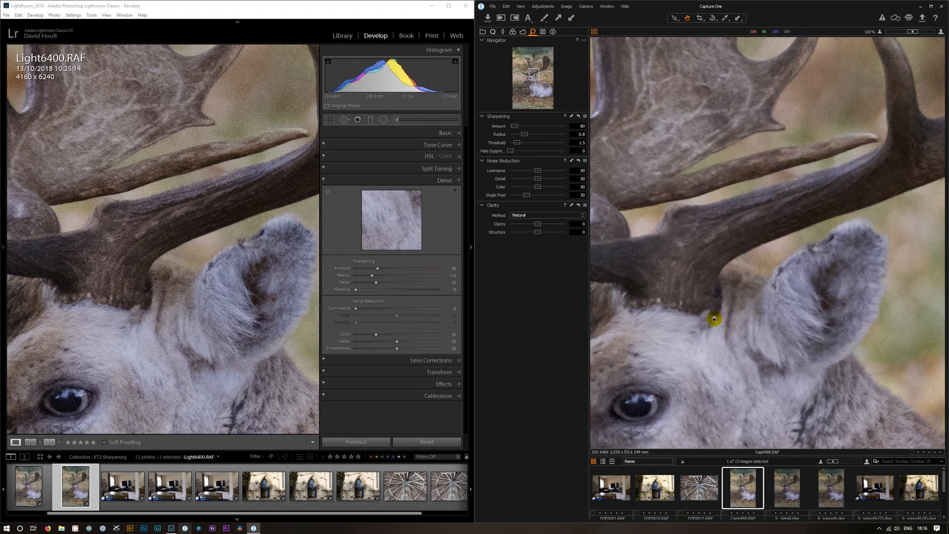
mouse_move(107, 357)
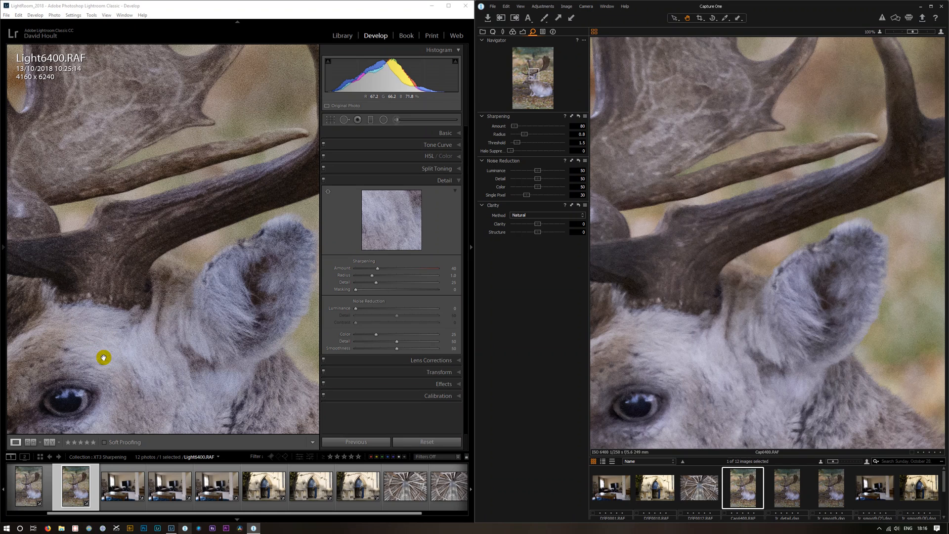
mouse_move(78, 382)
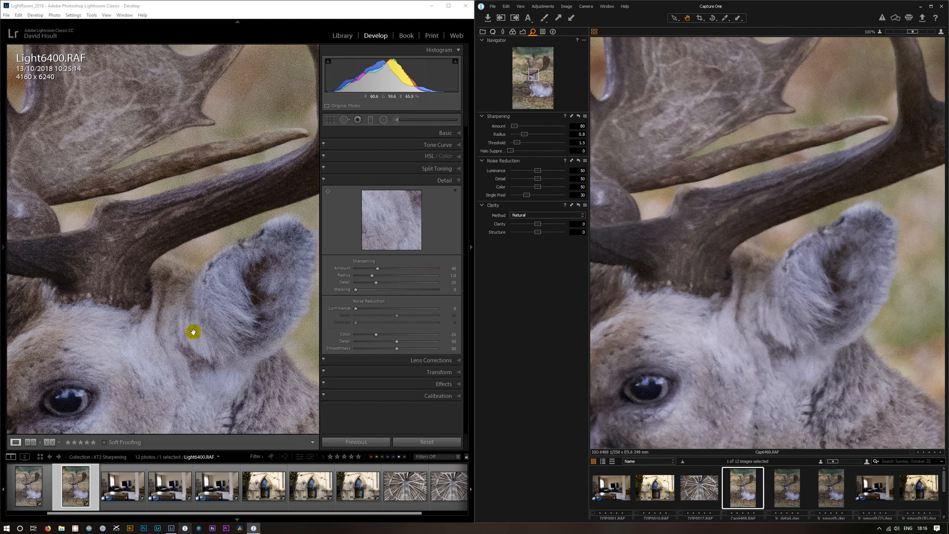
mouse_move(243, 113)
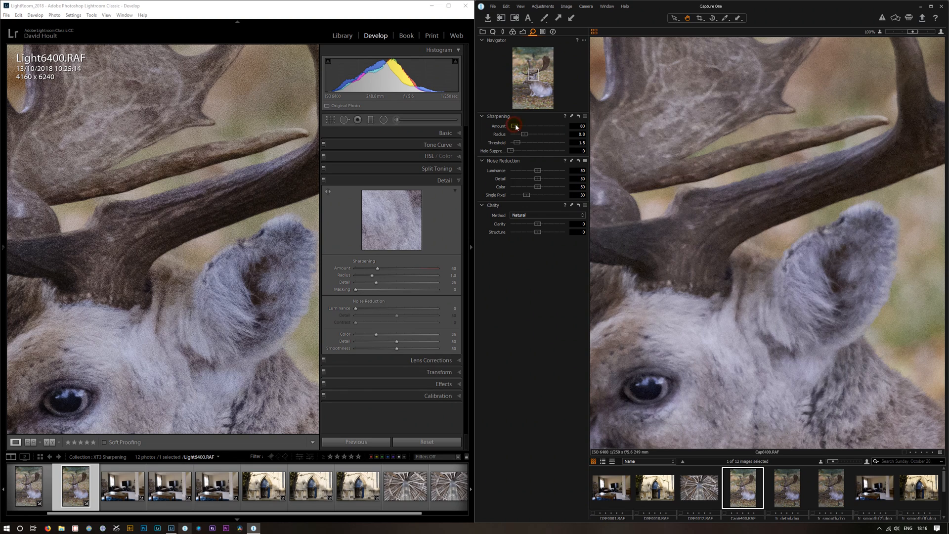
Step: Push the sharpening amount to an extreme around 512, then bring it back to 80
drag(512, 126, 528, 126)
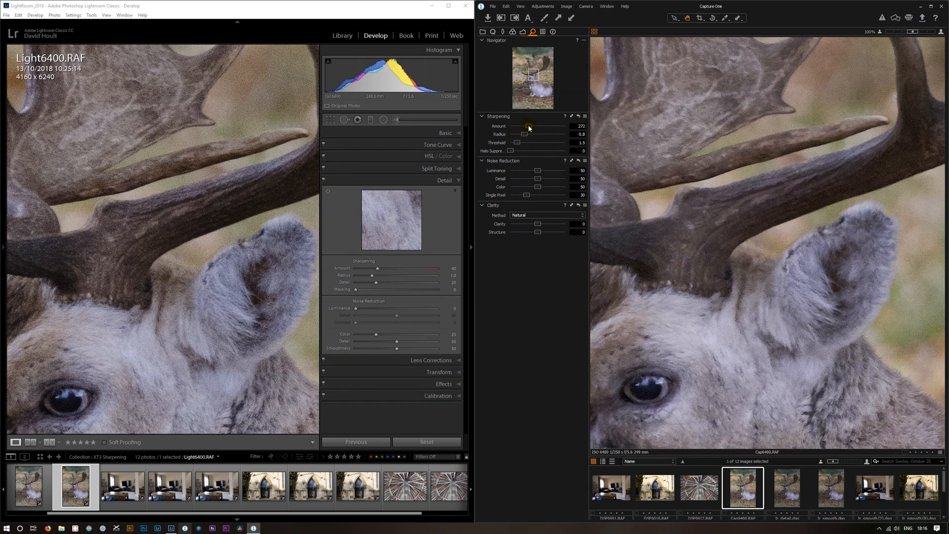
drag(528, 126, 542, 126)
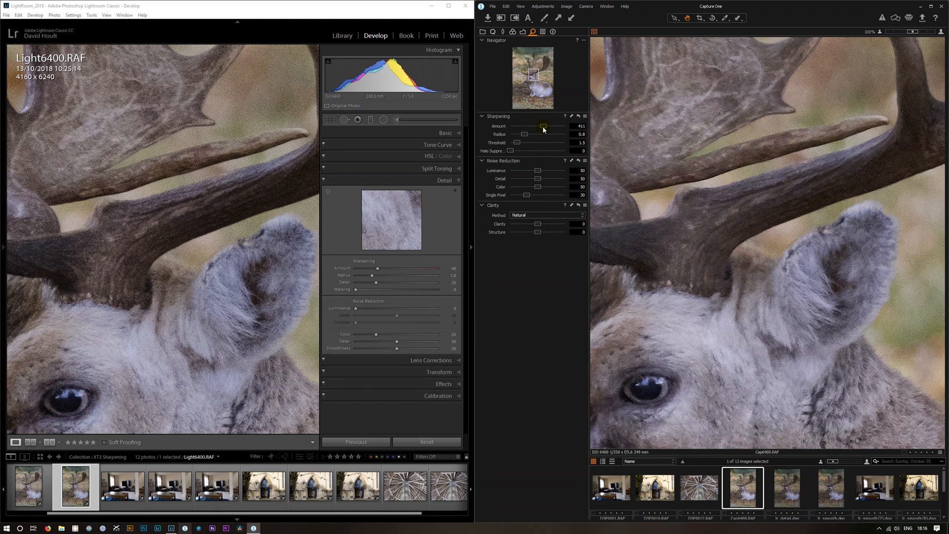
drag(540, 126, 548, 126)
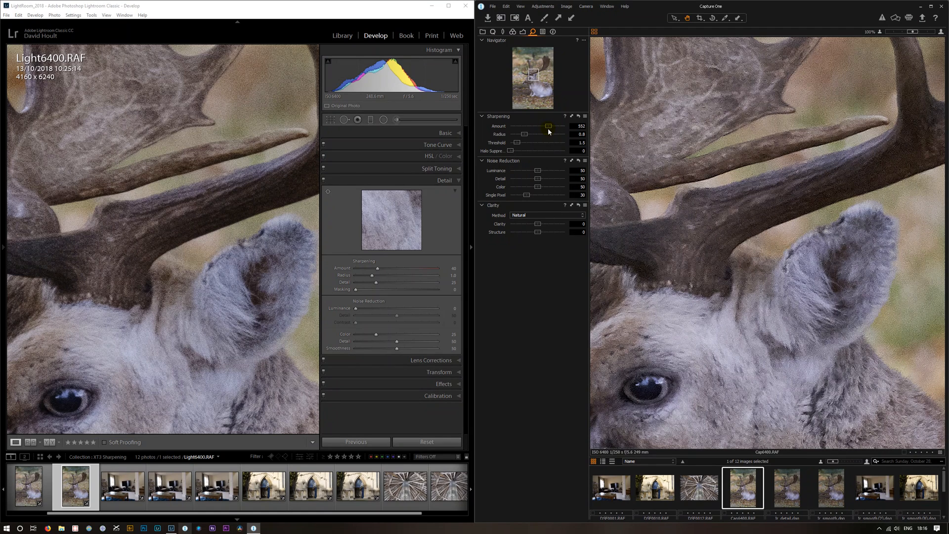
drag(548, 126, 537, 126)
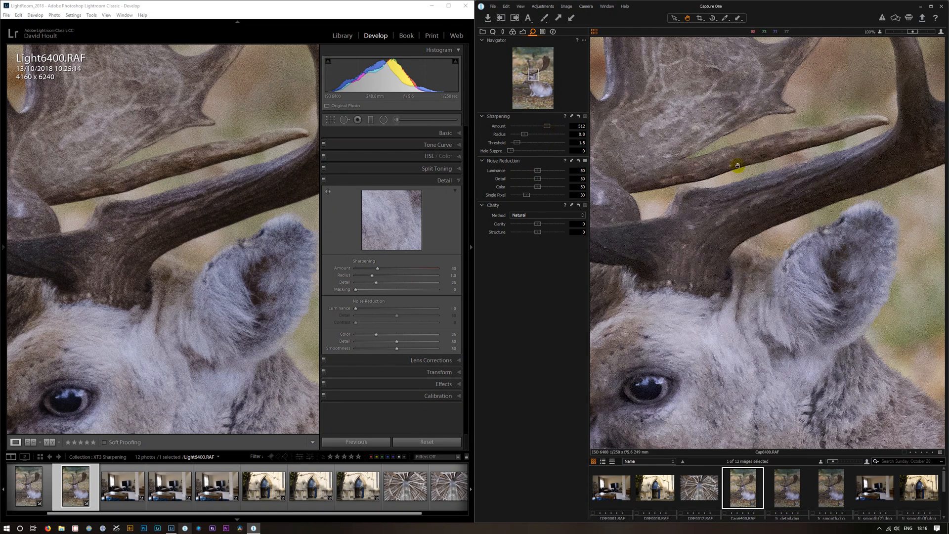
mouse_move(886, 297)
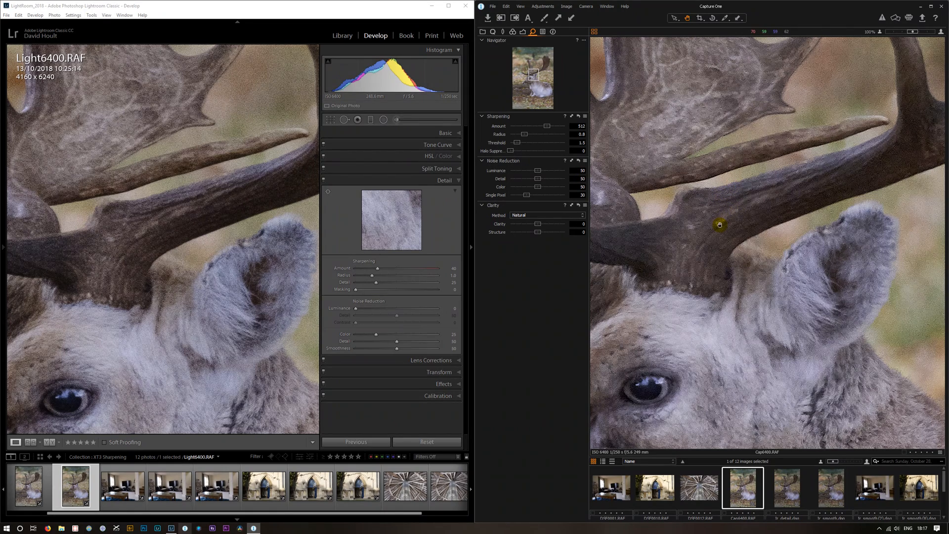
mouse_move(765, 142)
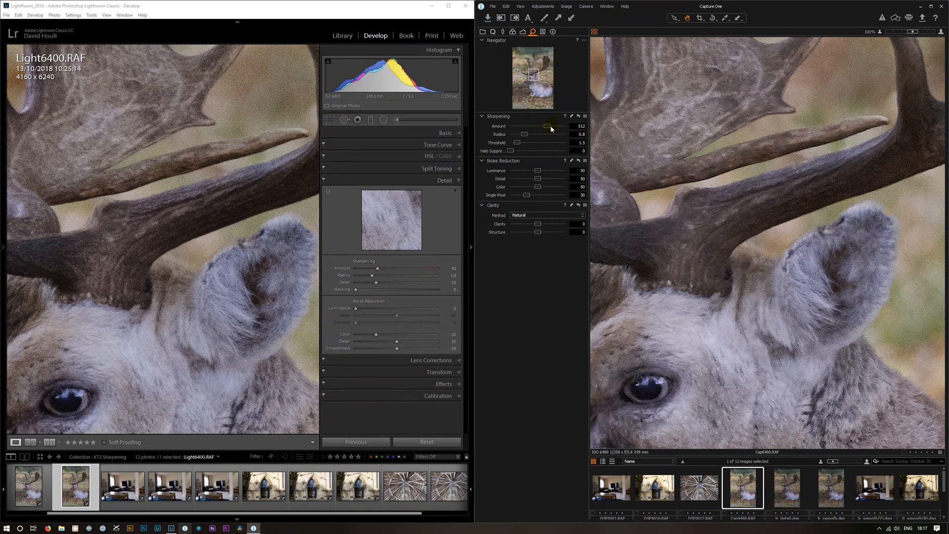
drag(545, 126, 558, 126)
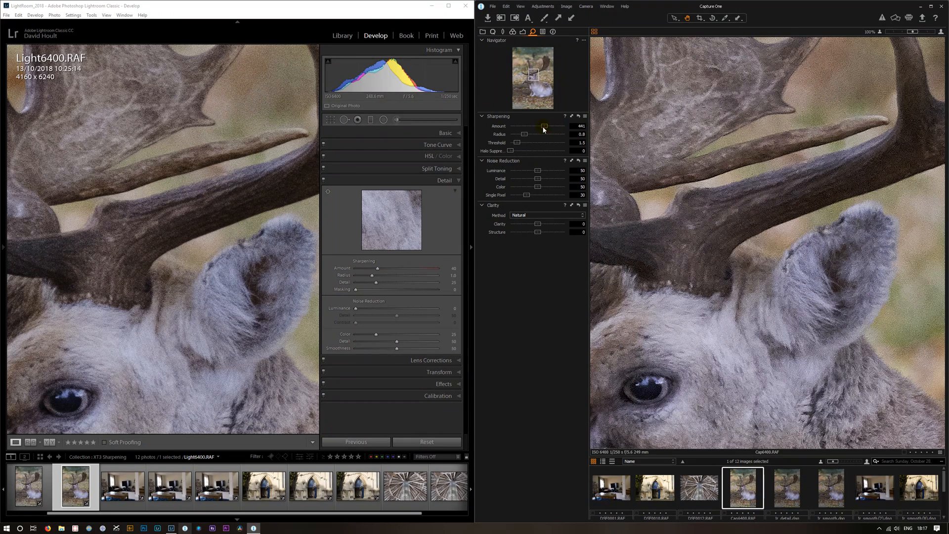
drag(543, 126, 515, 126)
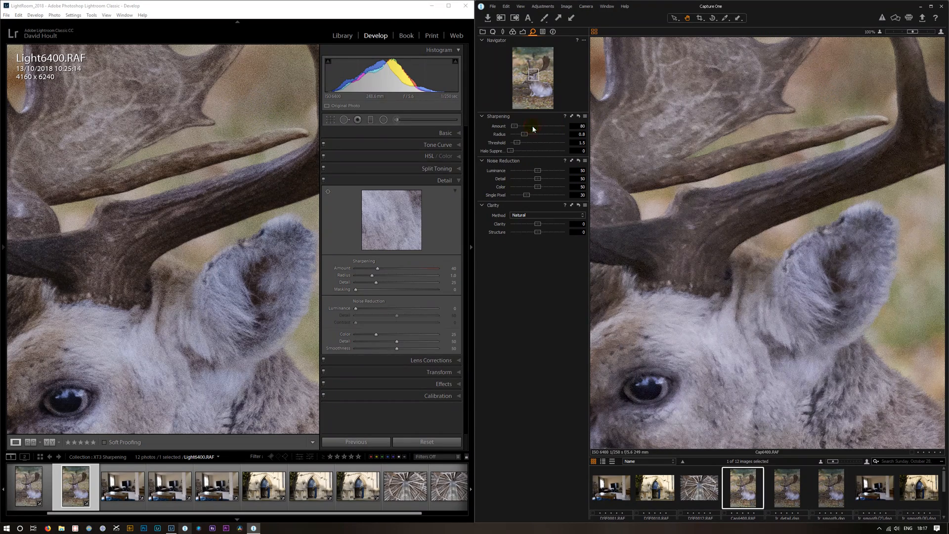
mouse_move(113, 322)
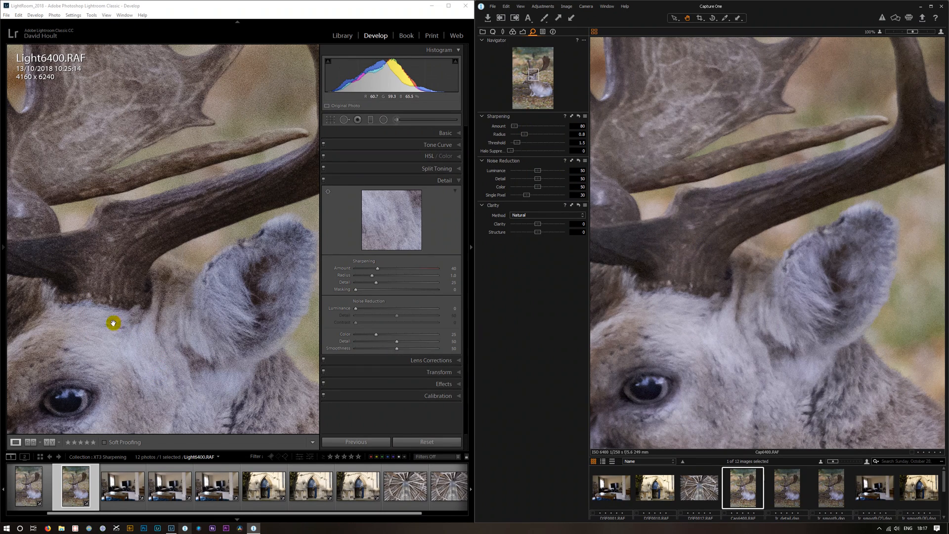
mouse_move(295, 296)
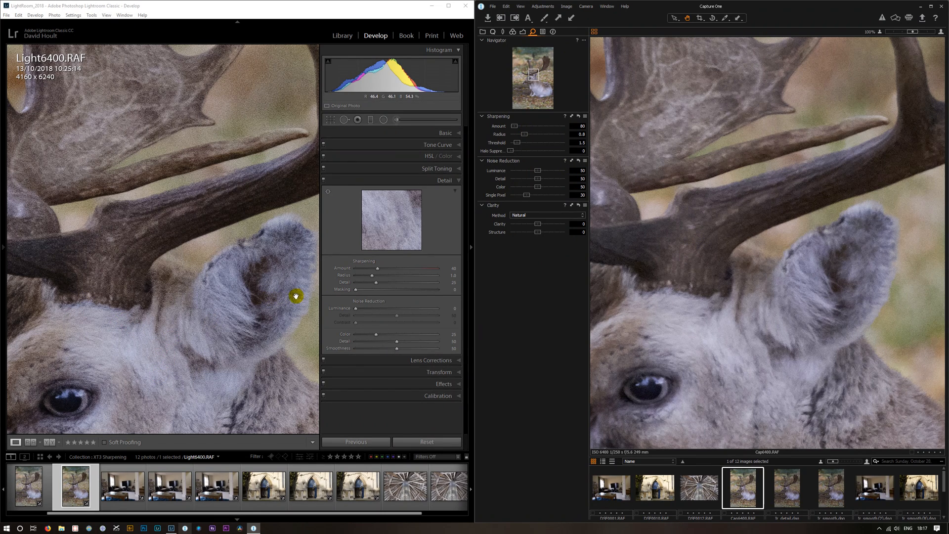
mouse_move(283, 283)
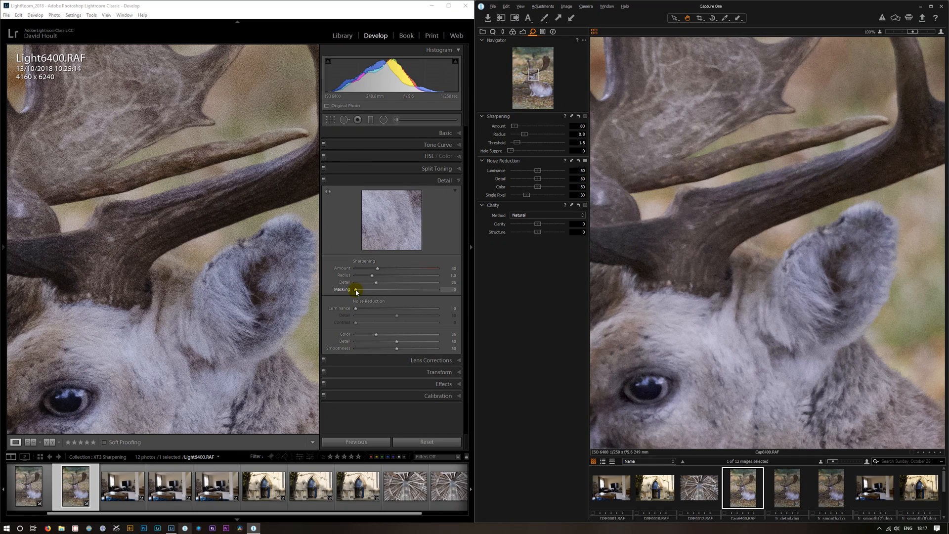
Step: Raise Masking toward 75, drop Amount to 0 then 15, and narrow the radius
drag(356, 289, 394, 289)
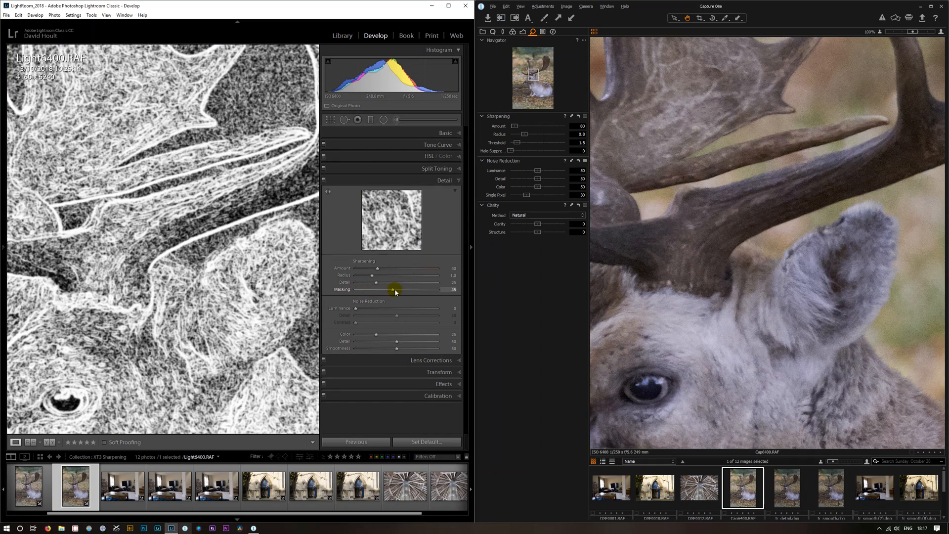
drag(396, 296, 415, 296)
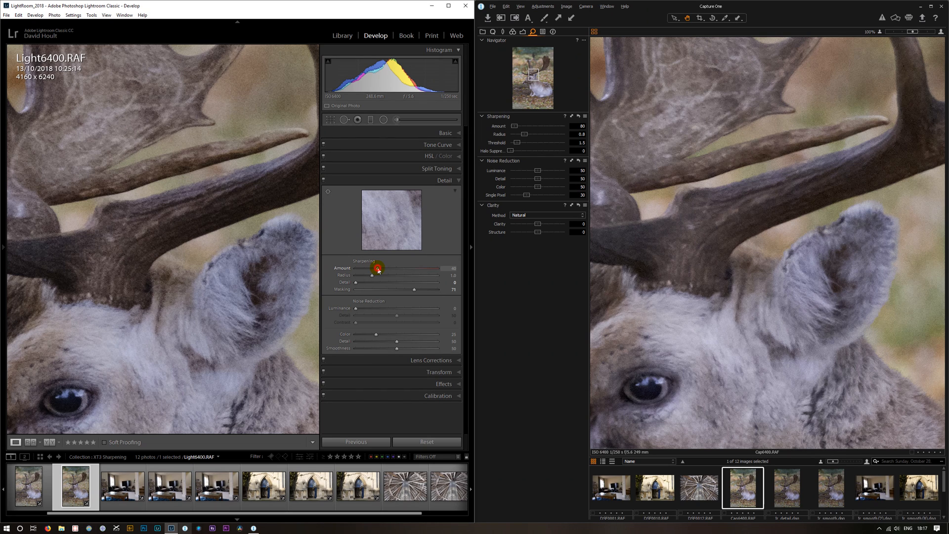
drag(377, 267, 370, 268)
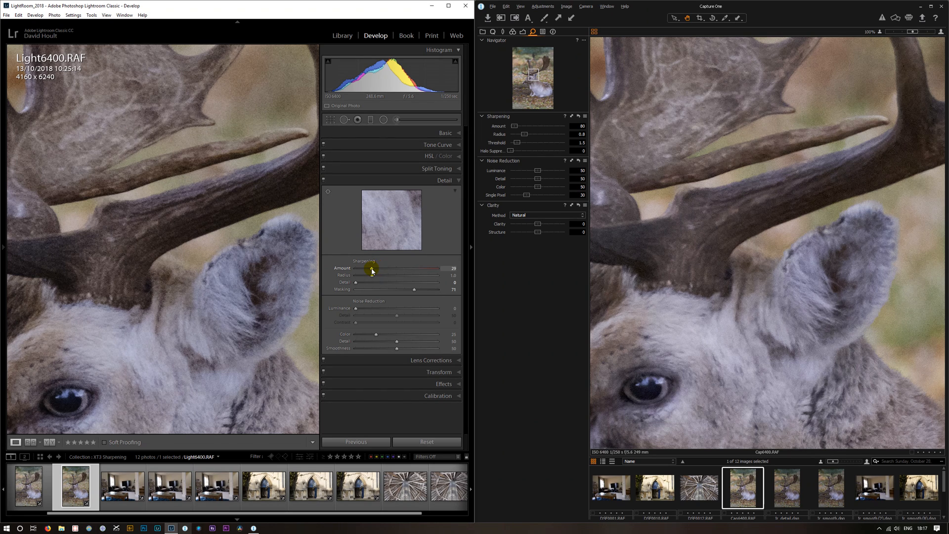
drag(372, 268, 368, 271)
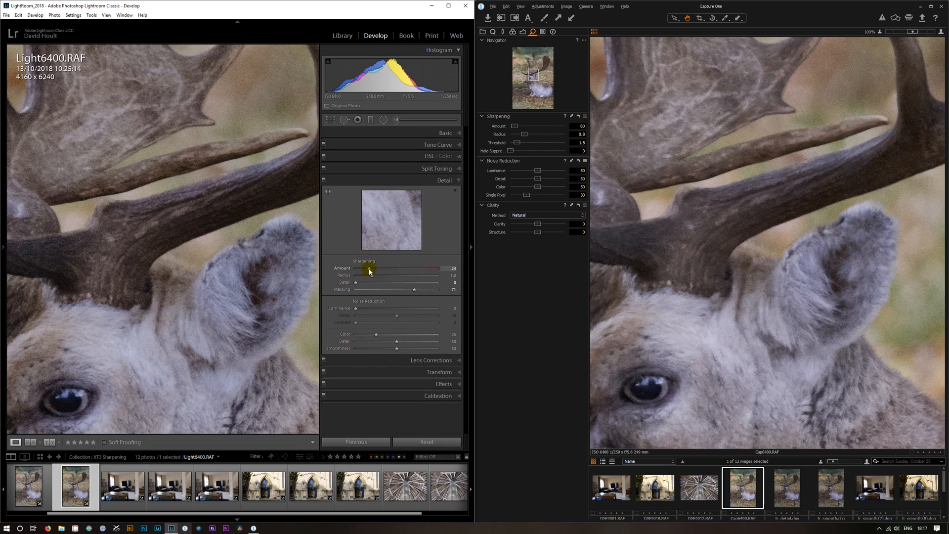
drag(369, 268, 356, 268)
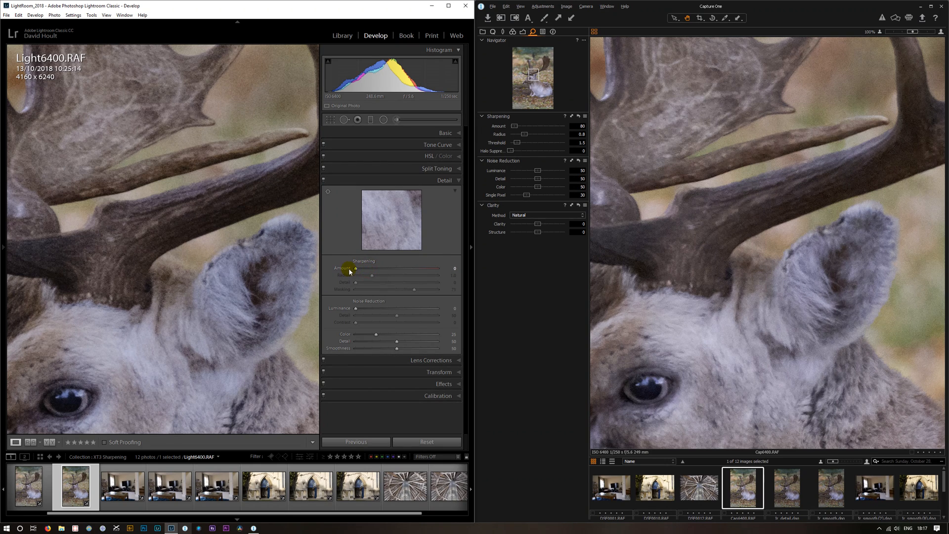
mouse_move(368, 282)
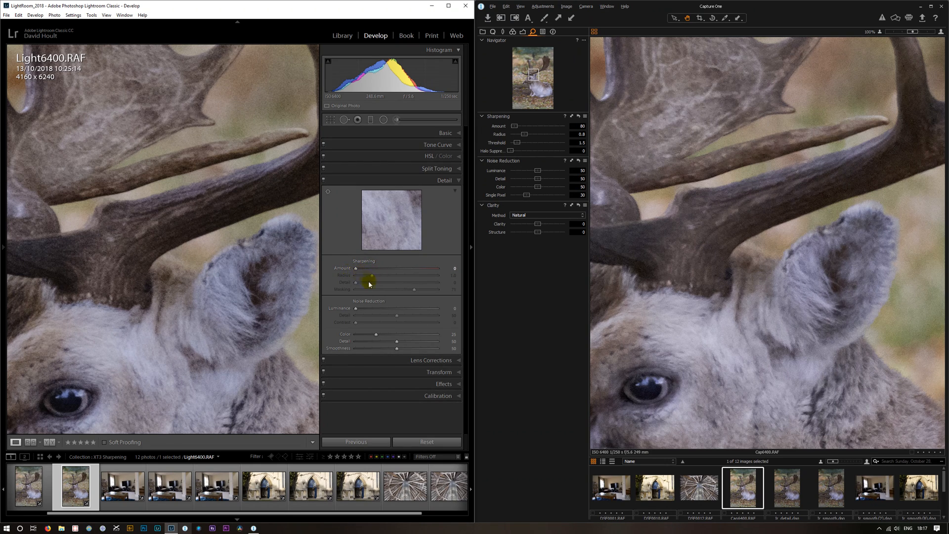
drag(372, 268, 364, 268)
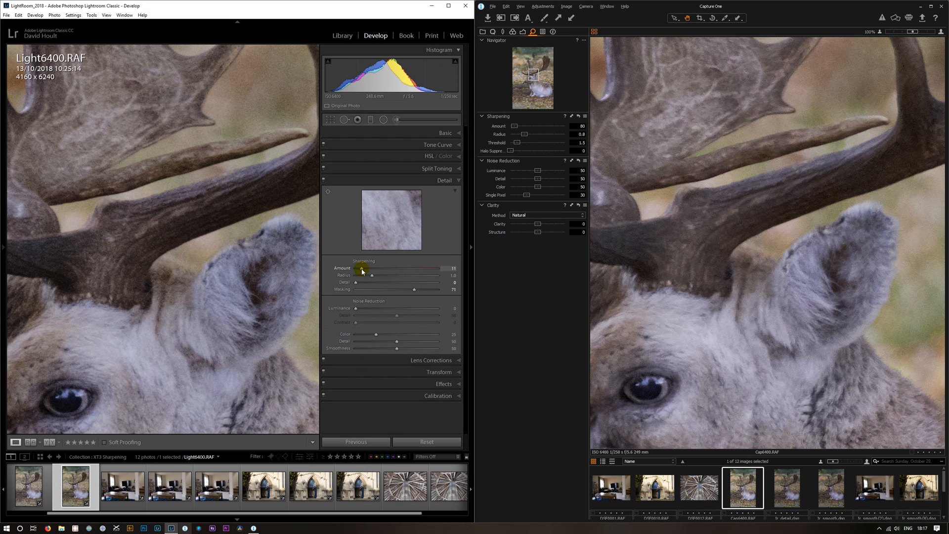
drag(372, 274, 356, 274)
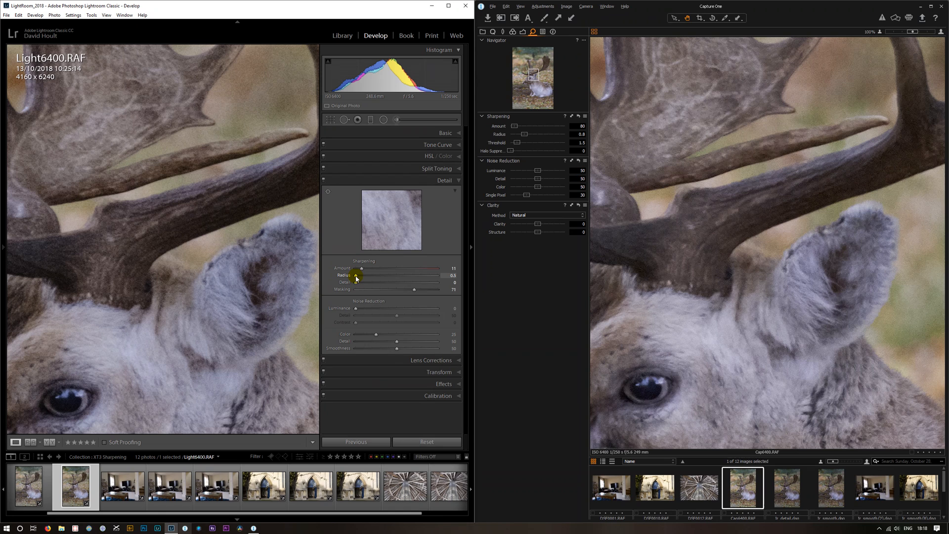
mouse_move(239, 260)
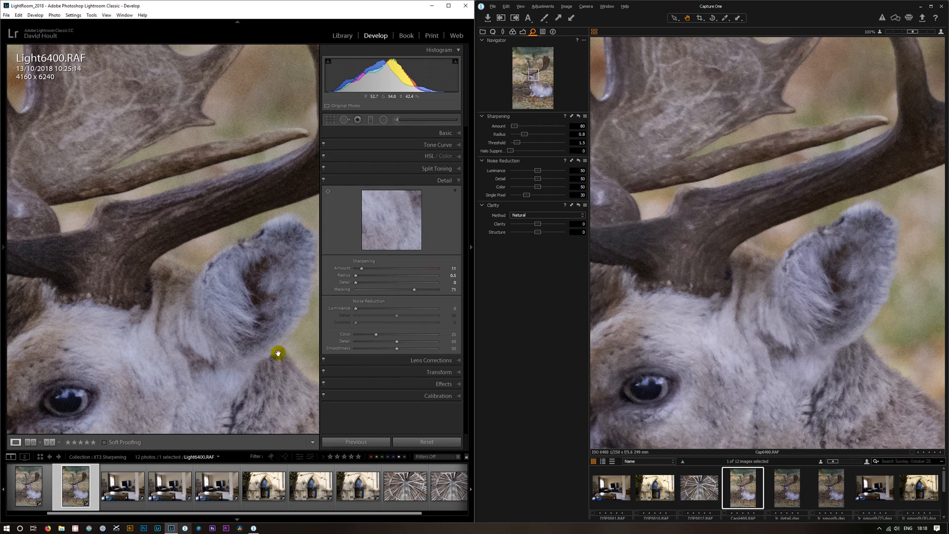
mouse_move(207, 300)
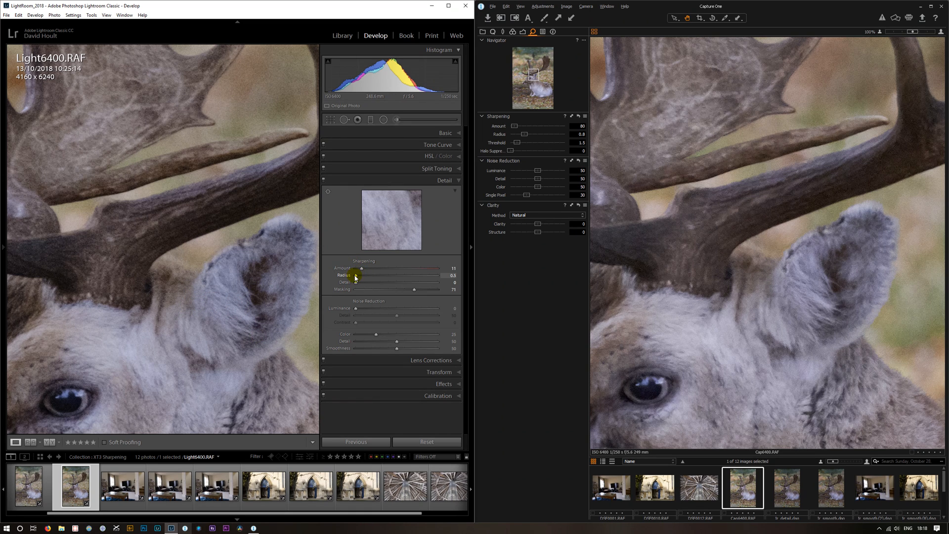
Step: Nudge the sharpening Radius slider slightly while Amount stays at 0
drag(355, 275, 359, 275)
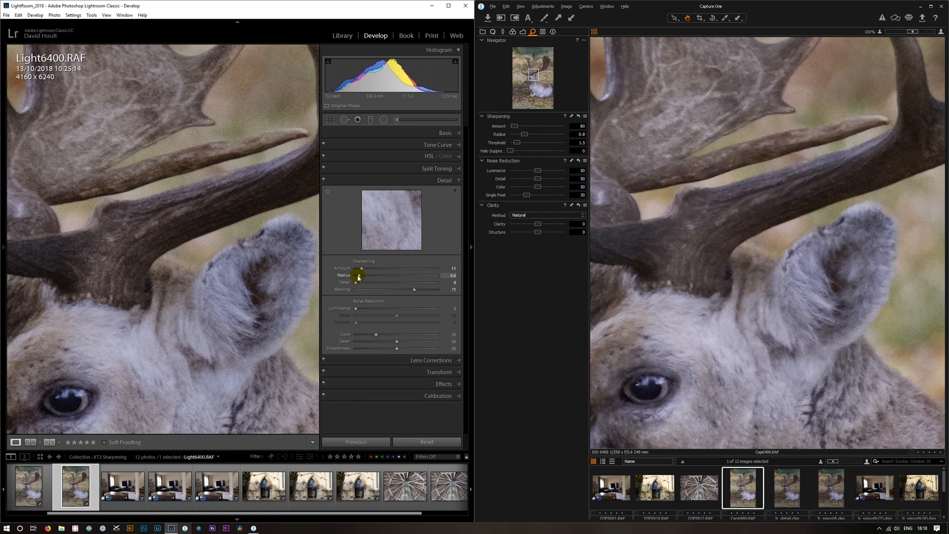
drag(357, 275, 361, 275)
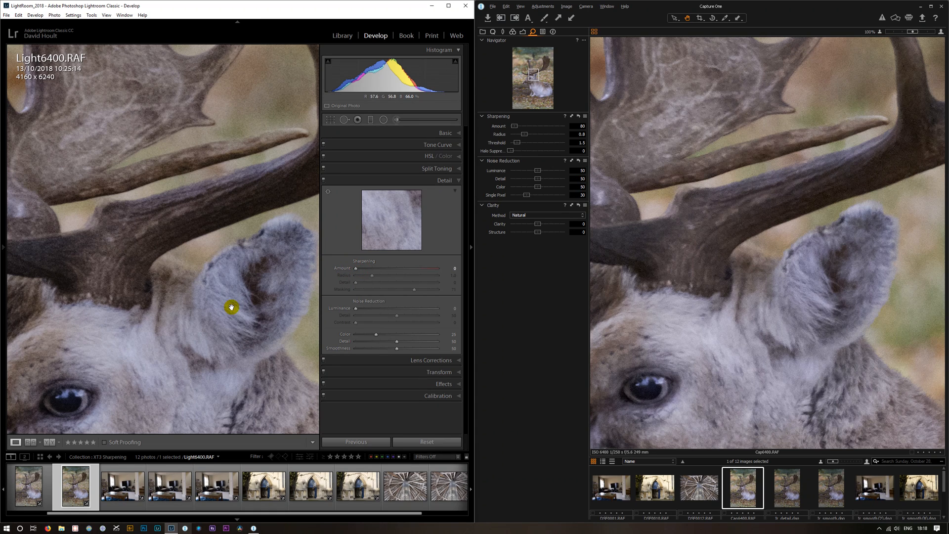
mouse_move(253, 102)
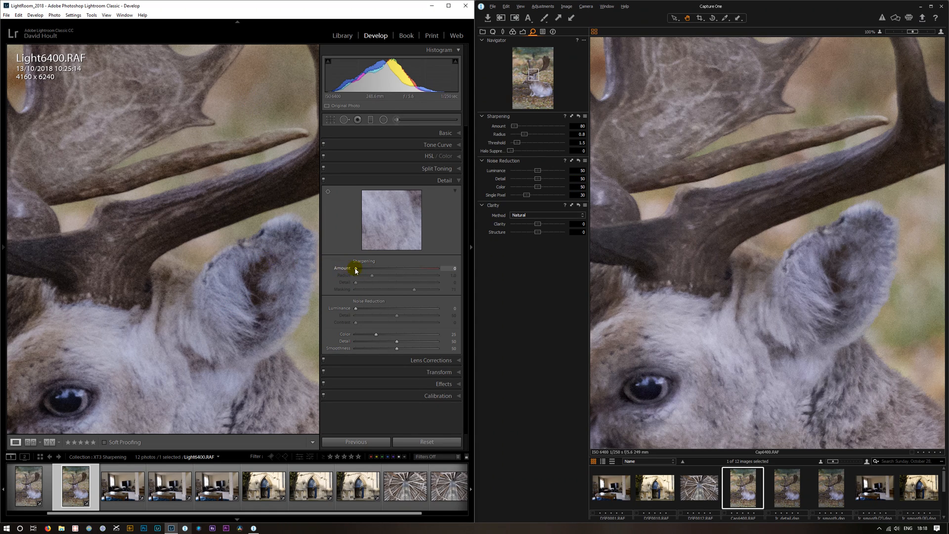
Step: Raise luminance noise reduction to 11 and the sharpening amount to just under 100
drag(370, 268, 375, 268)
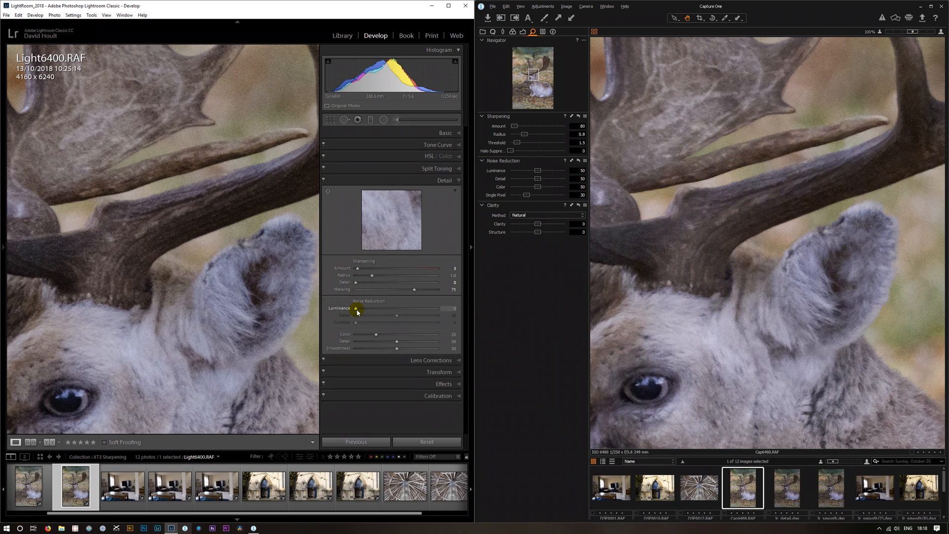
drag(358, 316, 363, 316)
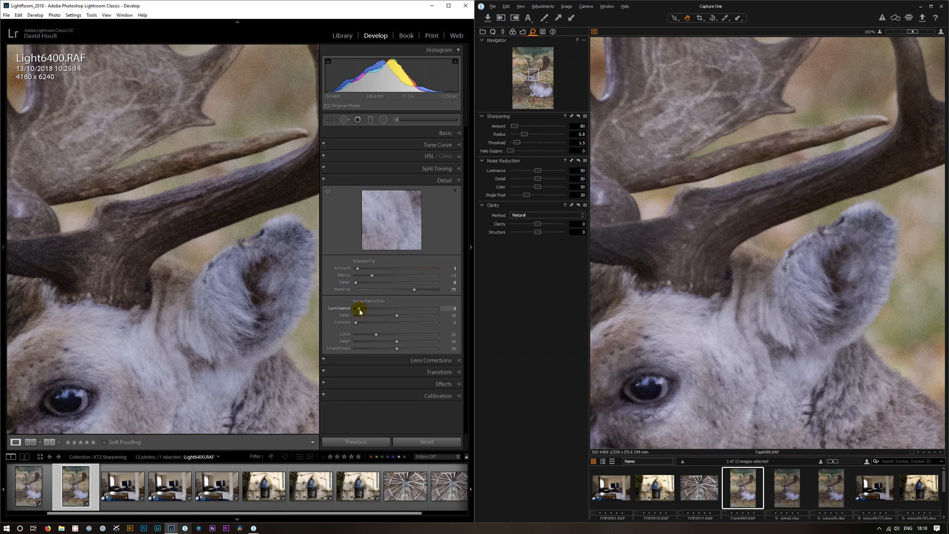
drag(358, 309, 365, 308)
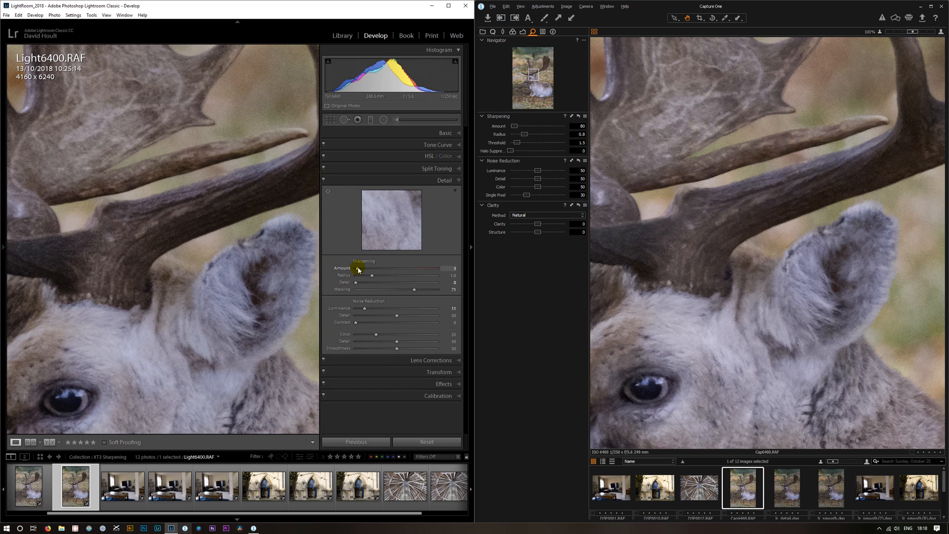
drag(358, 268, 374, 268)
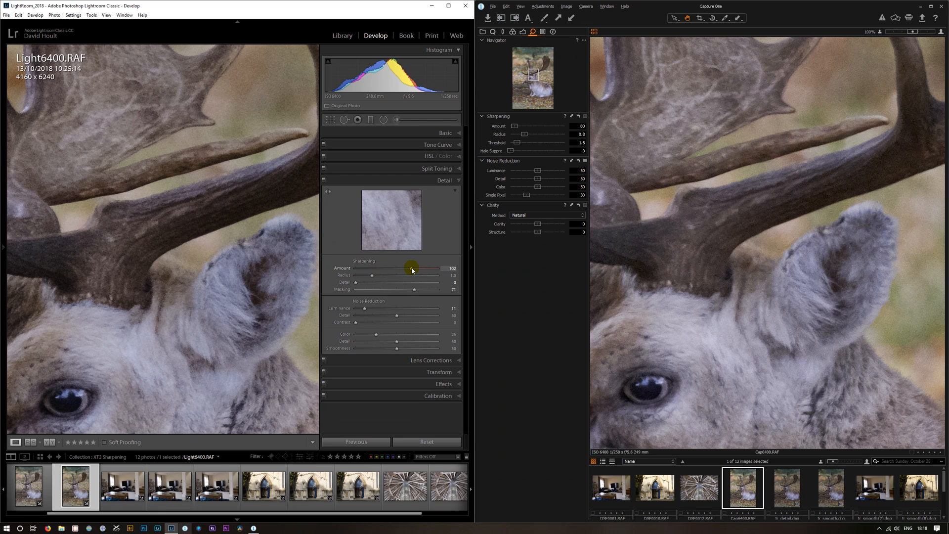
drag(423, 268, 410, 268)
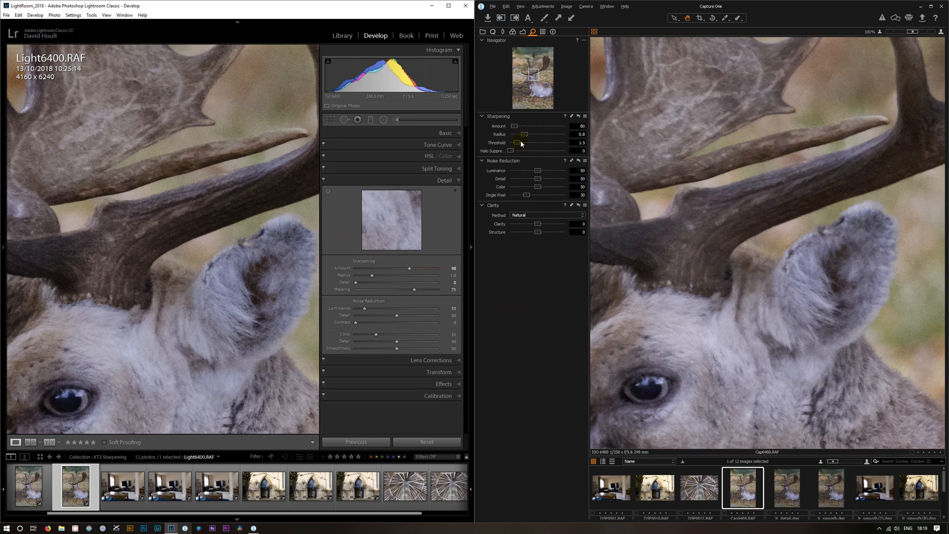
drag(521, 142, 511, 143)
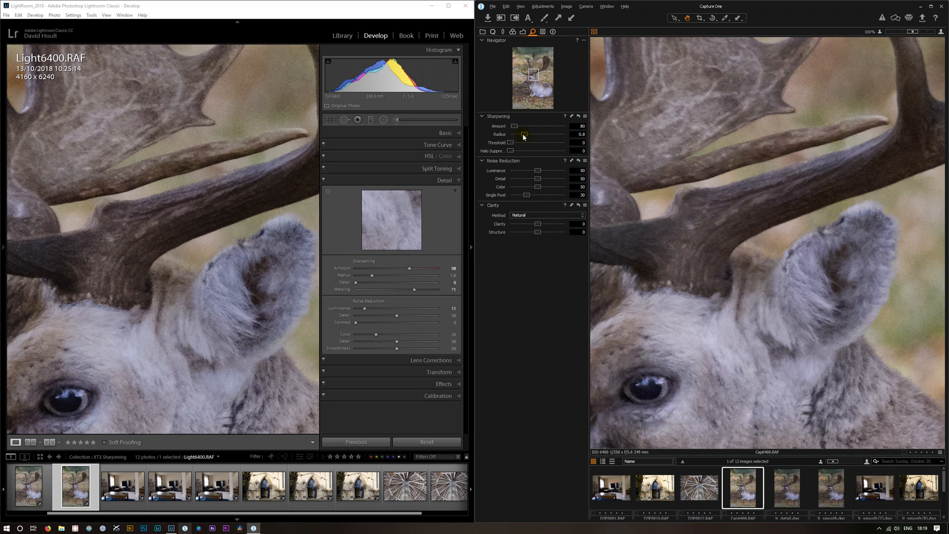
drag(523, 134, 514, 134)
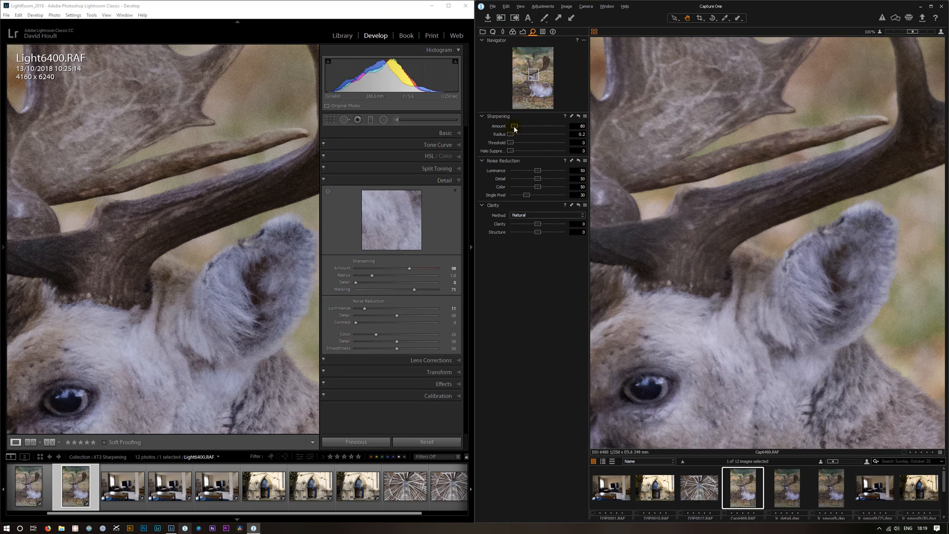
drag(513, 126, 539, 126)
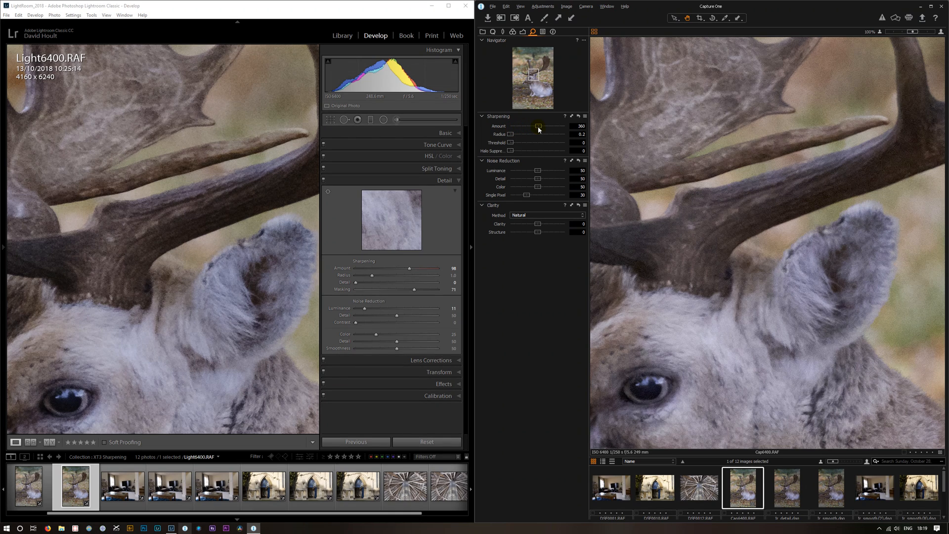
drag(538, 126, 548, 126)
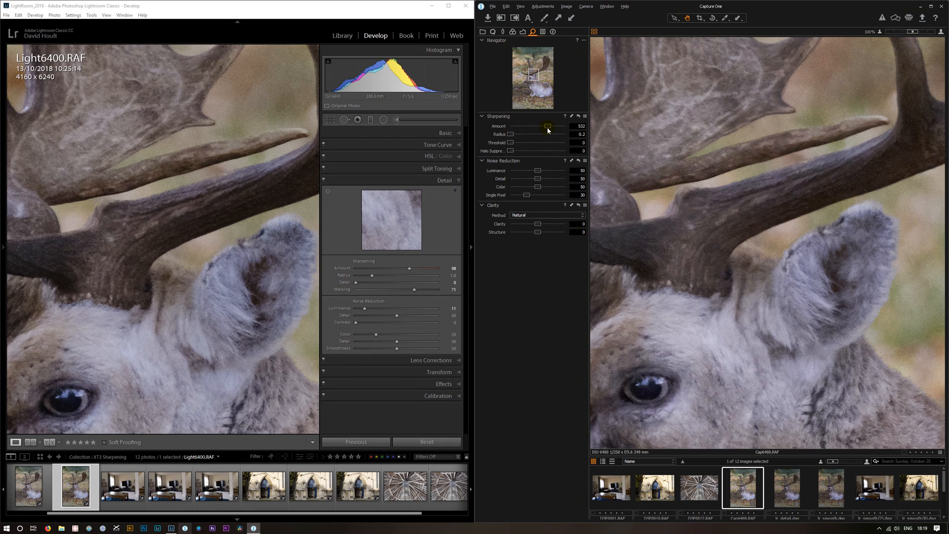
drag(547, 126, 552, 126)
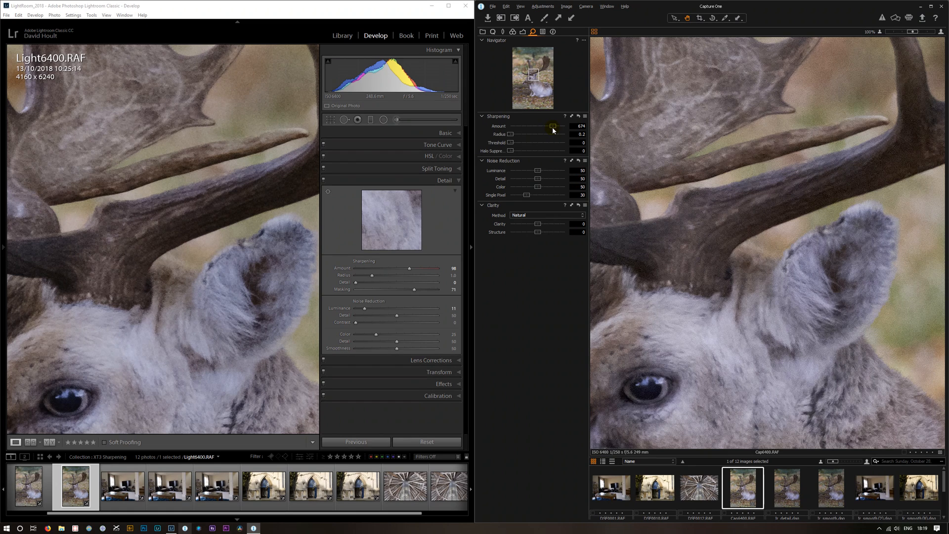
mouse_move(520, 147)
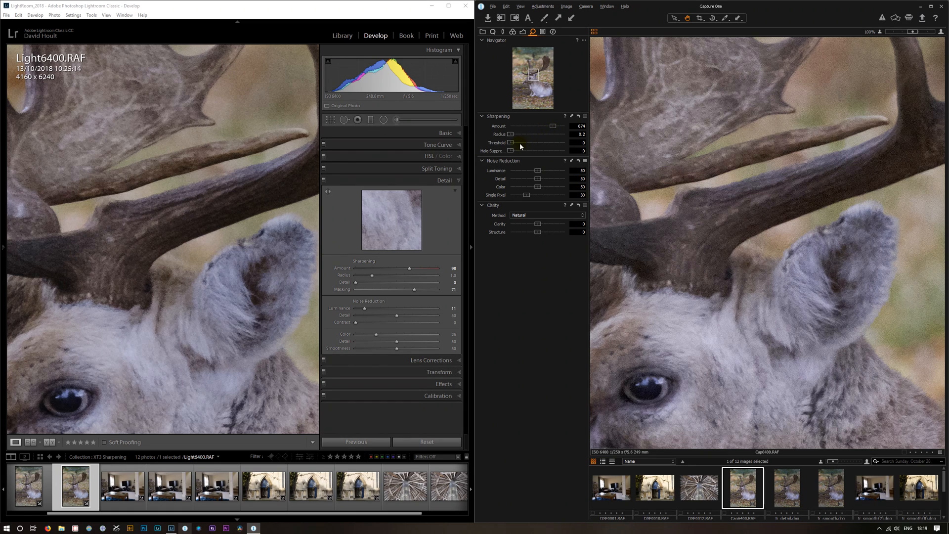
drag(511, 134, 515, 134)
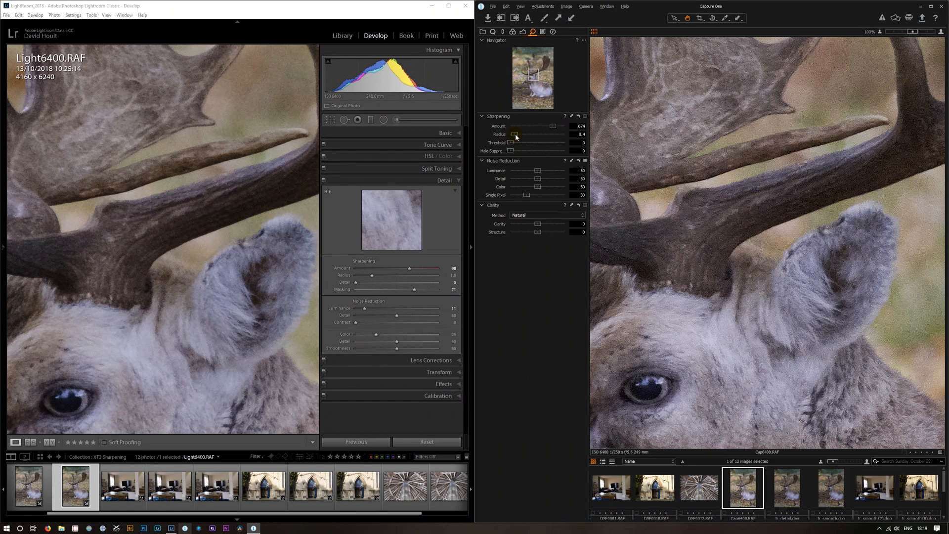
drag(515, 134, 504, 134)
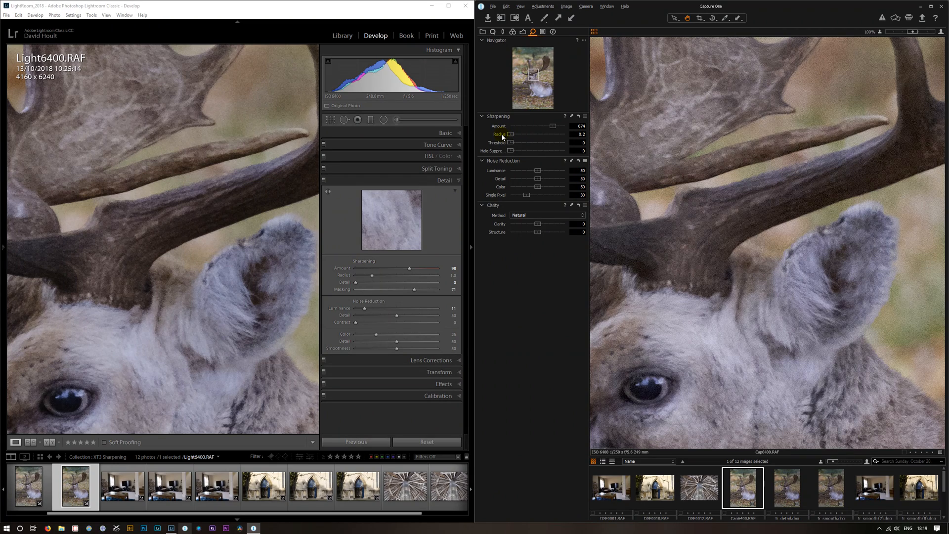
drag(505, 134, 515, 134)
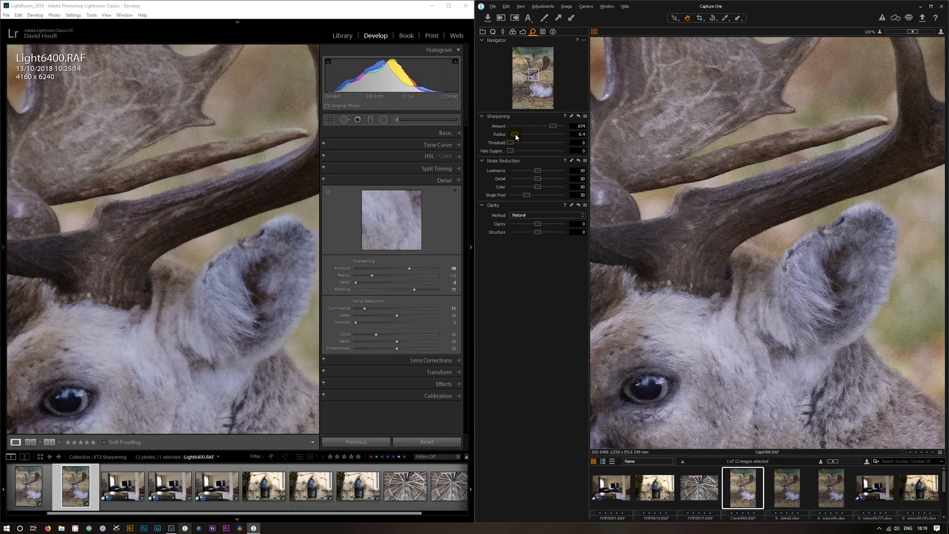
drag(516, 134, 510, 134)
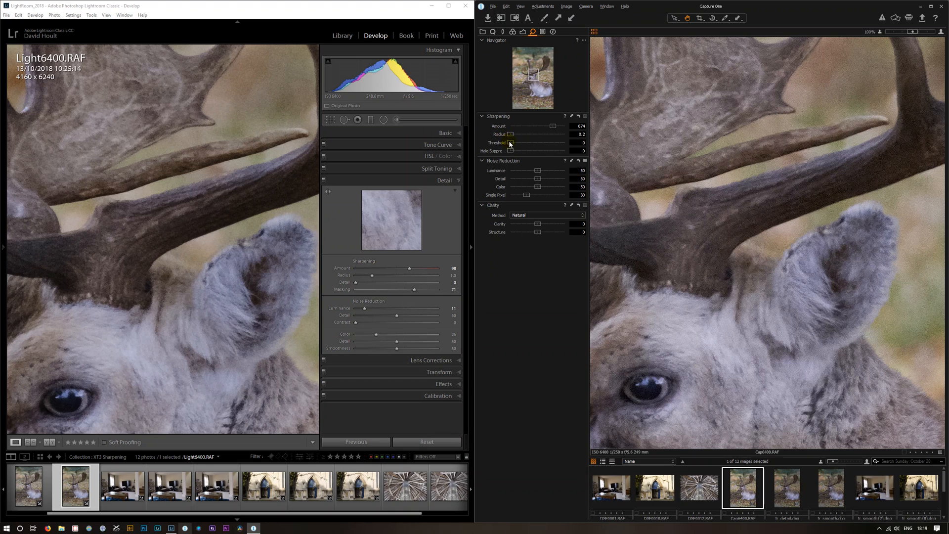
drag(528, 142, 552, 143)
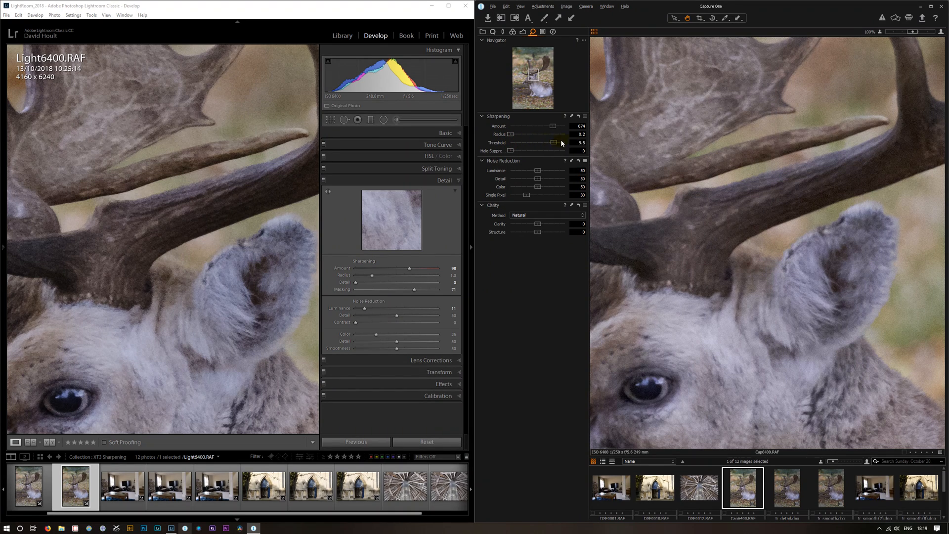
drag(552, 143, 564, 142)
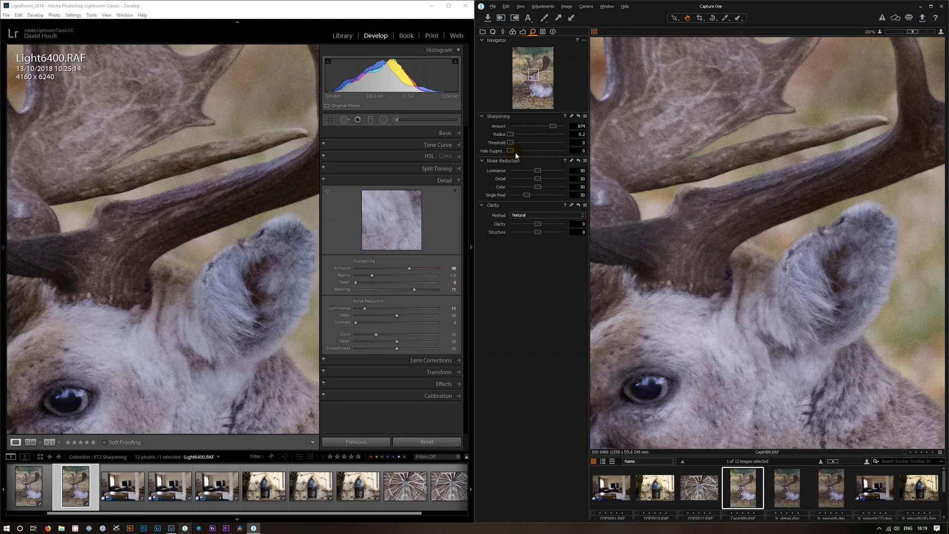
mouse_move(527, 172)
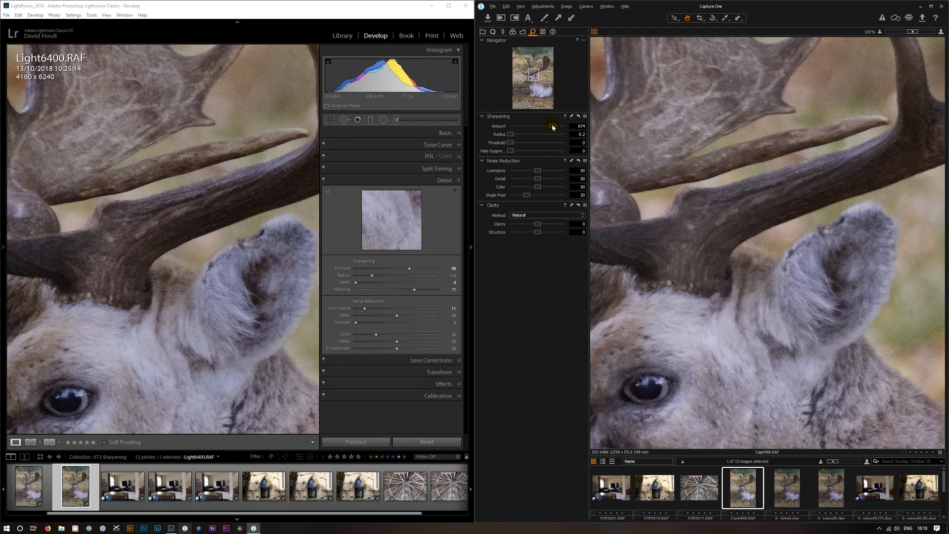
drag(552, 126, 566, 126)
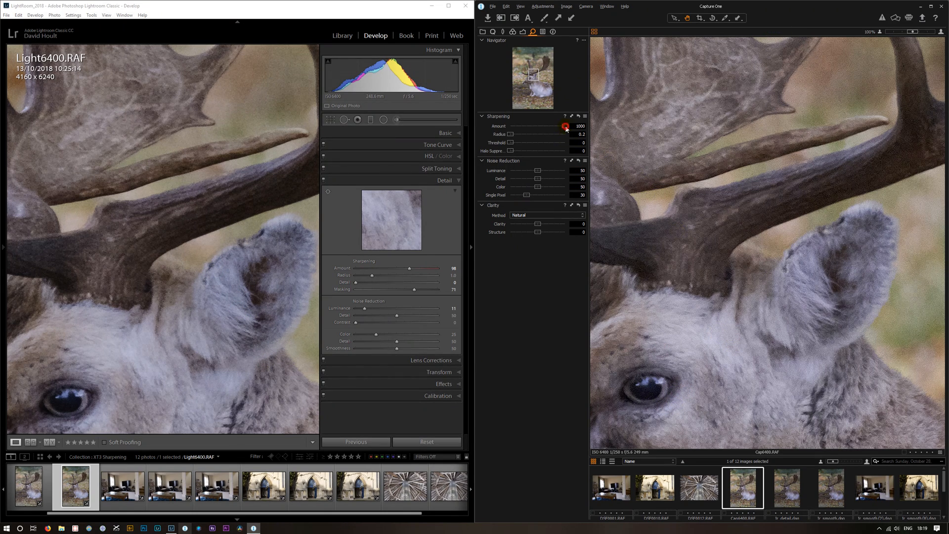
drag(566, 126, 542, 126)
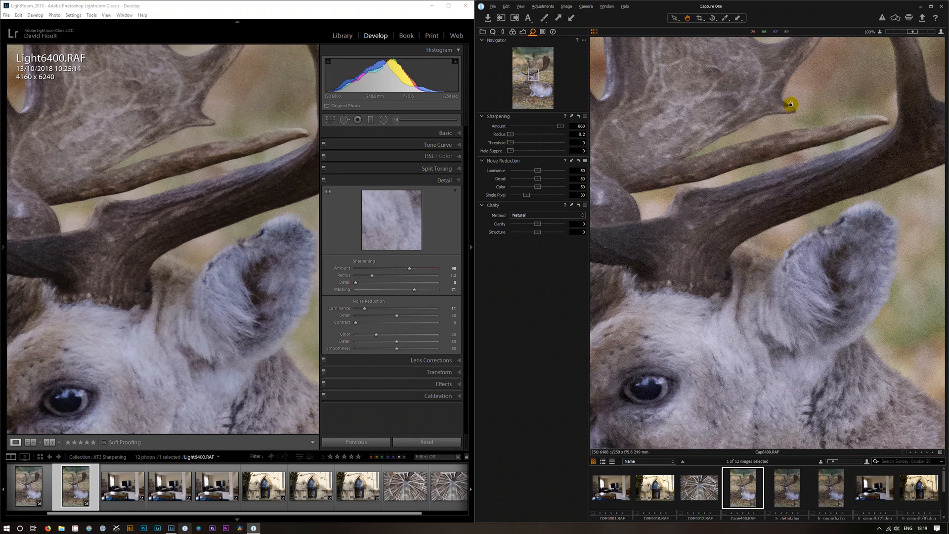
mouse_move(239, 137)
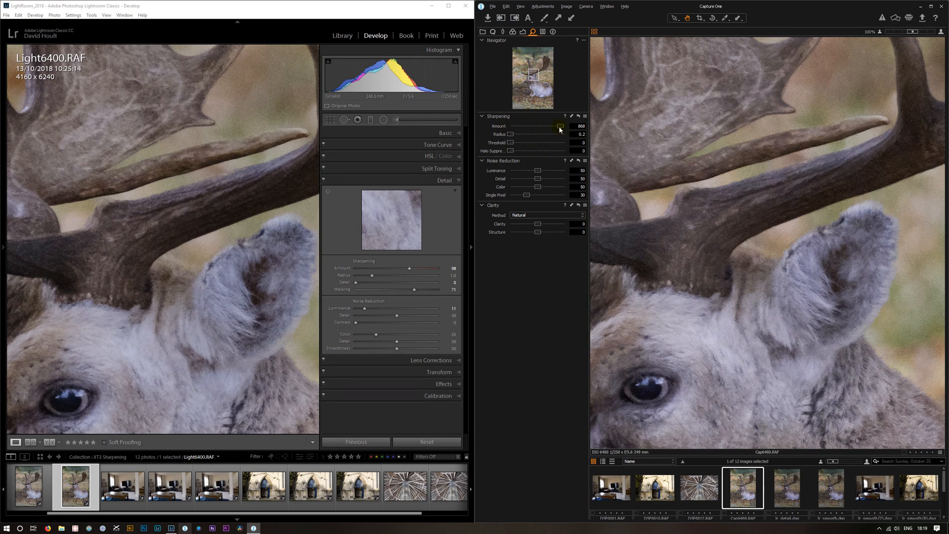
drag(559, 126, 515, 126)
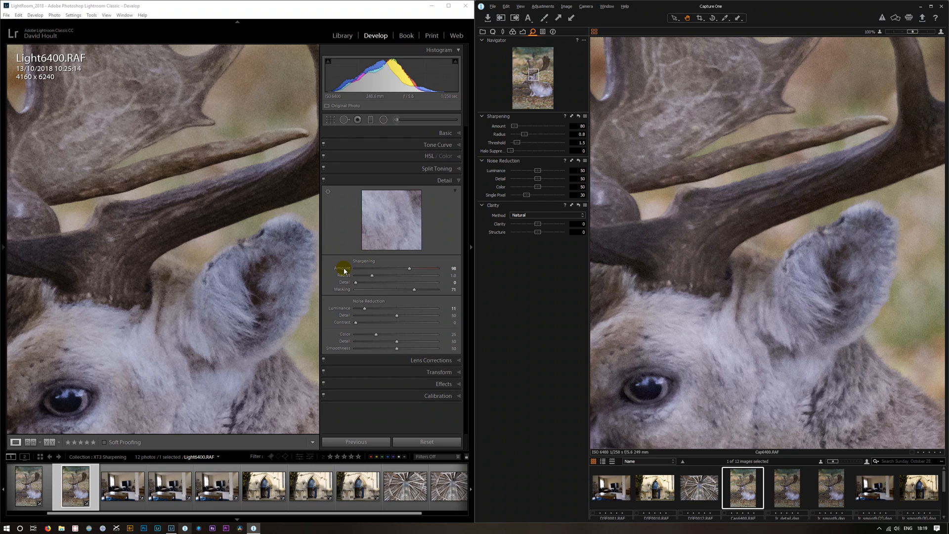
Step: Set sharpening Amount to 48 with no masking and turn luminance noise reduction off
drag(409, 267, 365, 268)
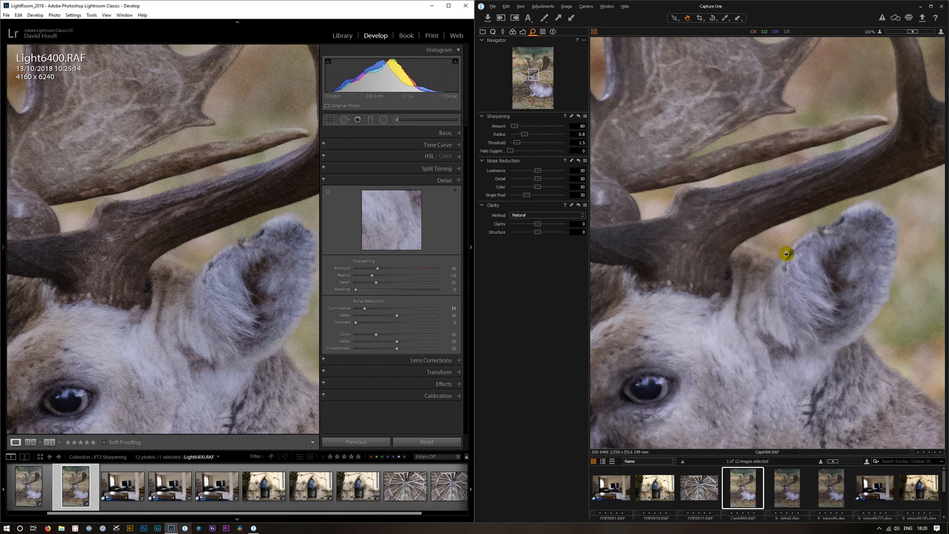
drag(381, 308, 355, 308)
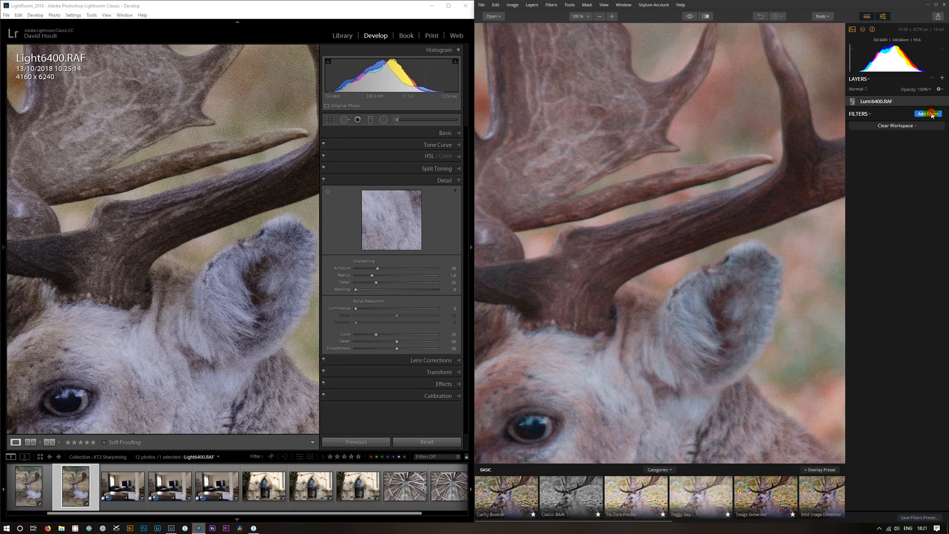
Step: Add Luminar's Sharpening filter to the deer photo and drag its Amount to 100
click(929, 113)
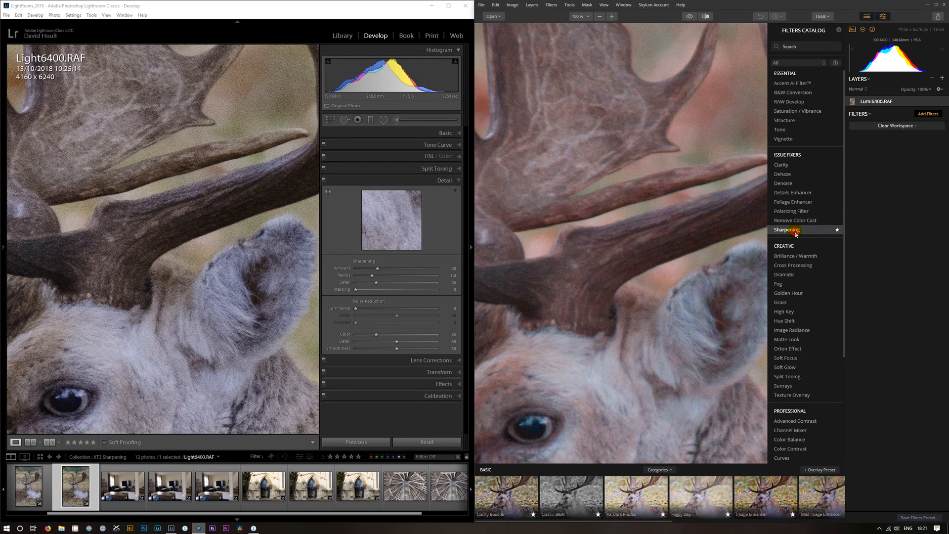
click(786, 230)
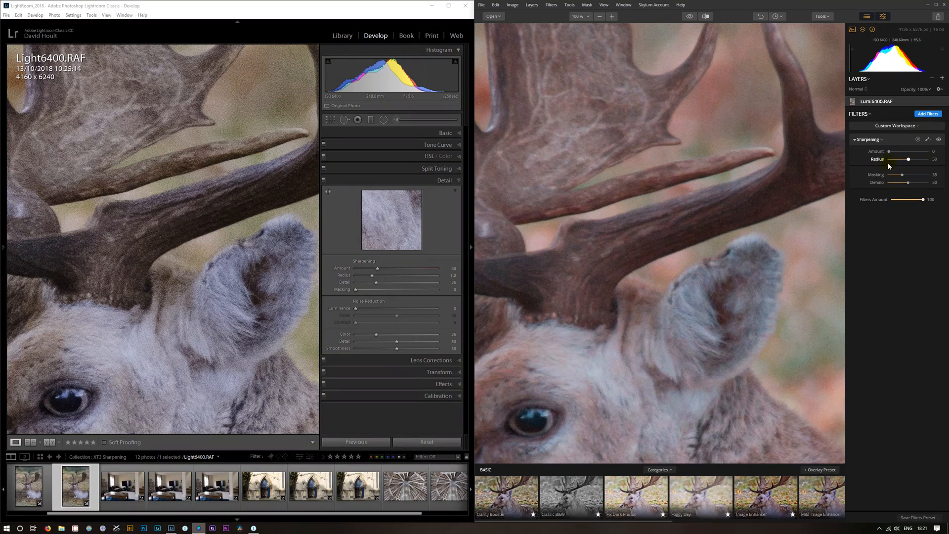
drag(885, 152, 919, 152)
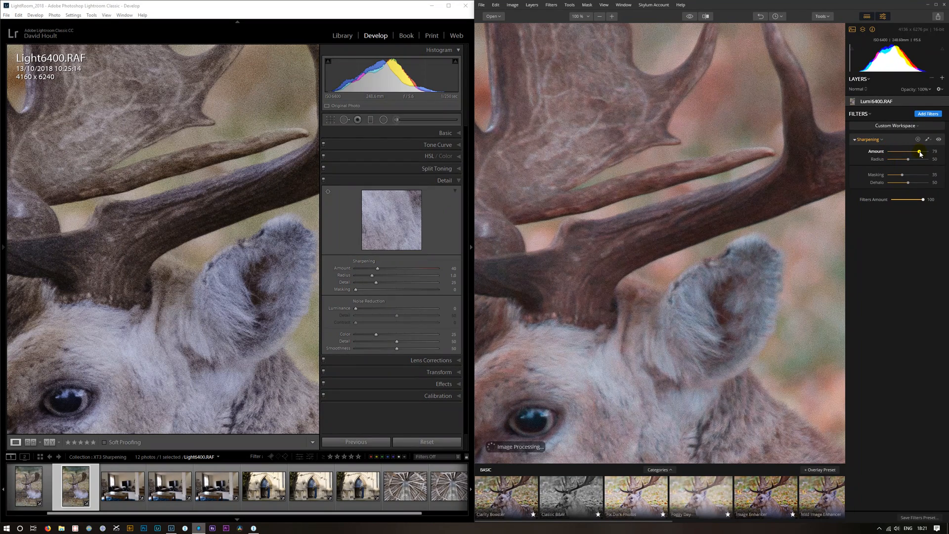
drag(918, 151, 923, 151)
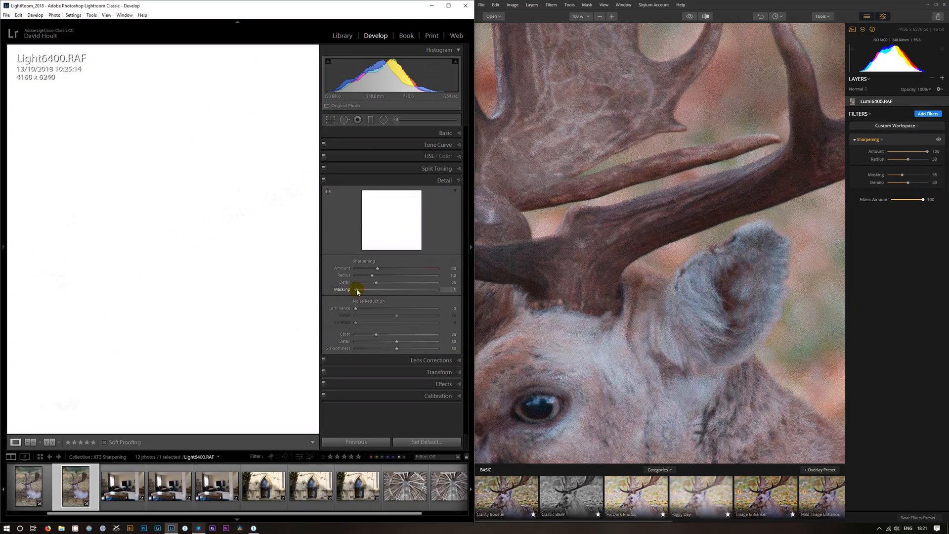
Step: Alt-drag Masking to about 69 while previewing the mask, then raise Amount to 96
drag(355, 288, 412, 288)
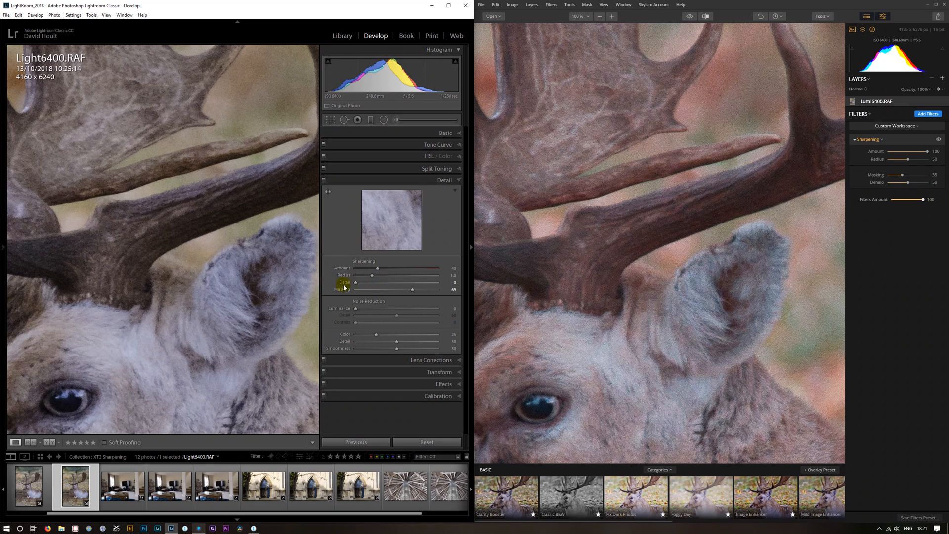
mouse_move(377, 270)
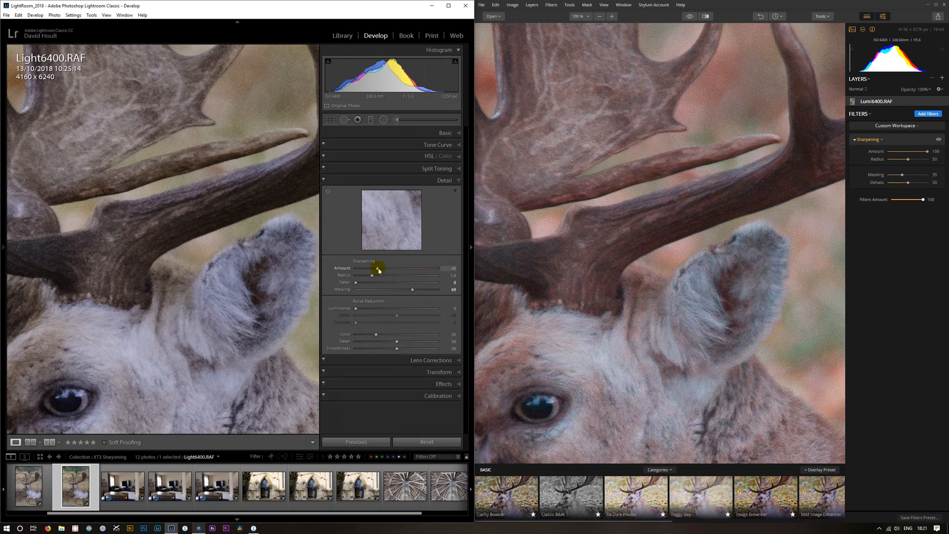
drag(378, 268, 394, 268)
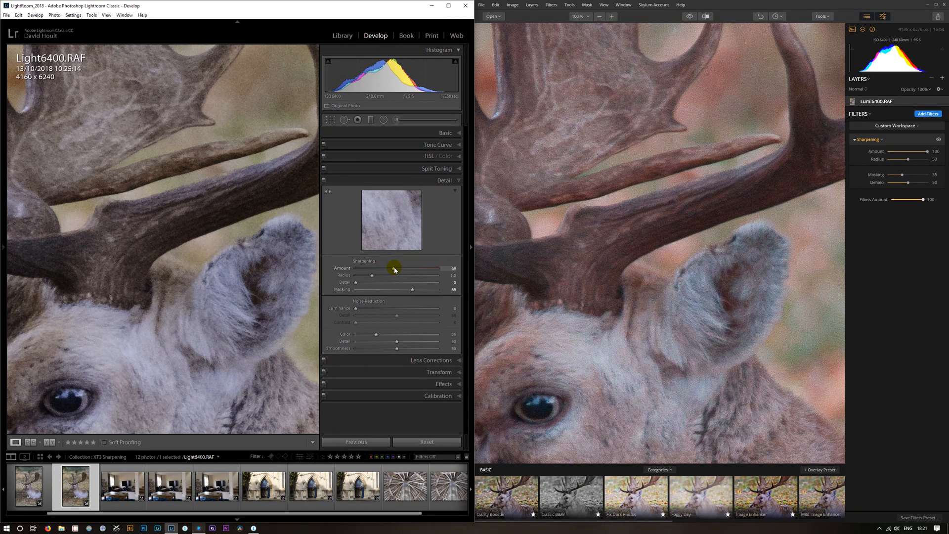
drag(394, 268, 409, 267)
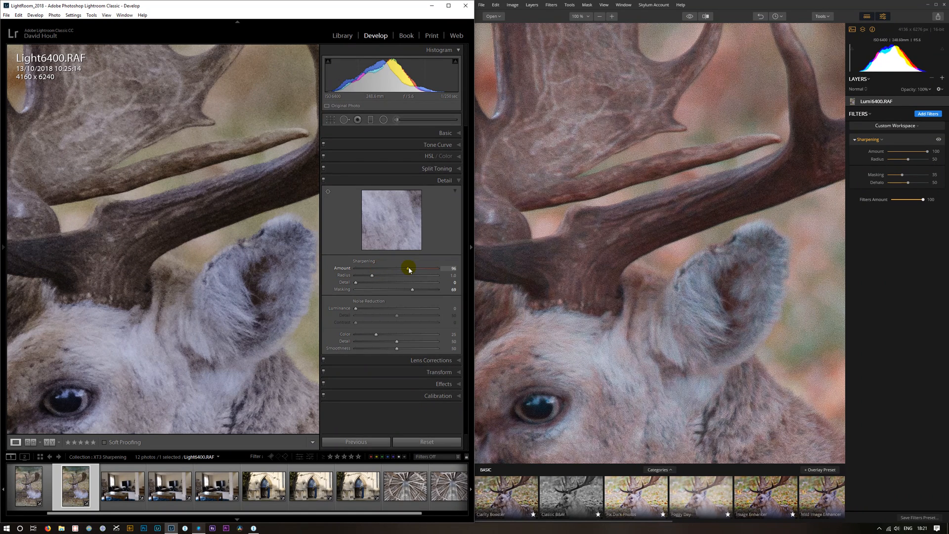
mouse_move(145, 390)
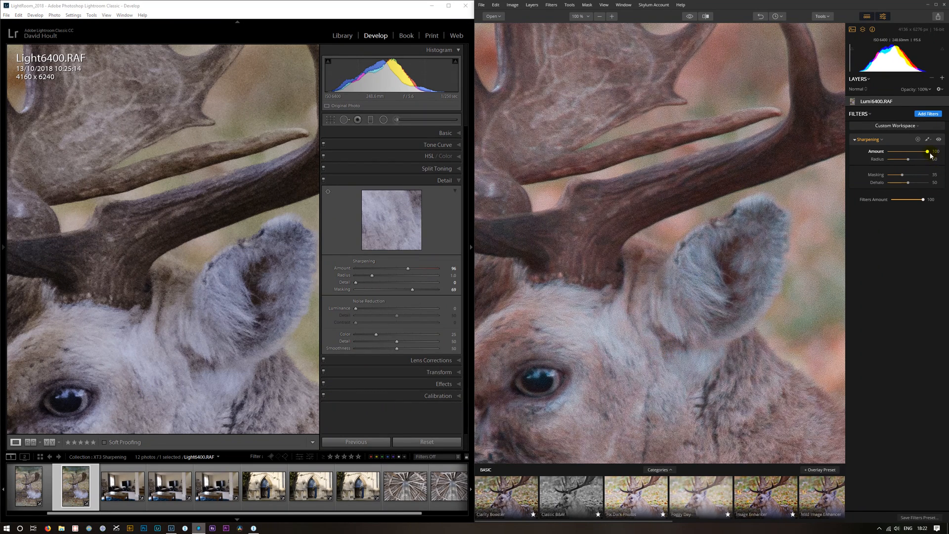
Step: Lower sharpening Amount to 34 and sweep Radius from zero up to its maximum
drag(929, 151, 918, 151)
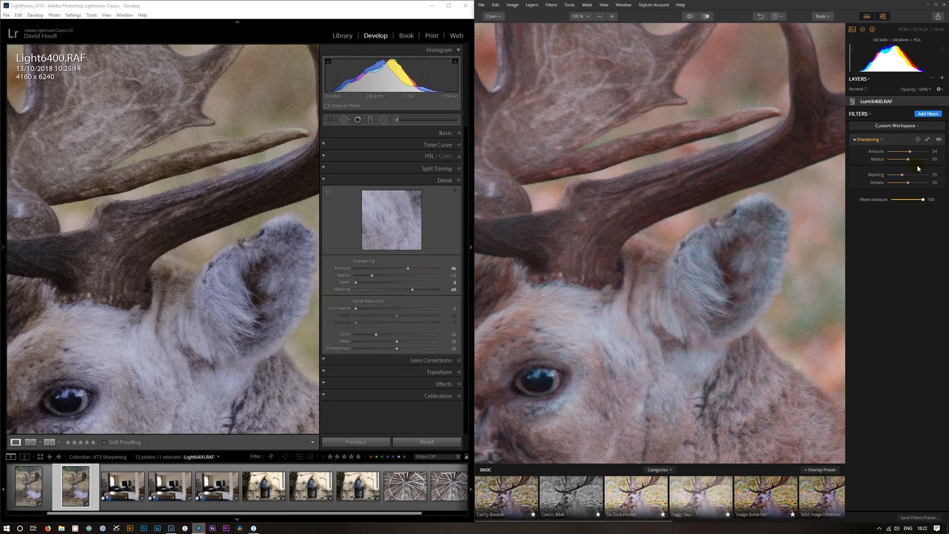
drag(916, 159, 888, 159)
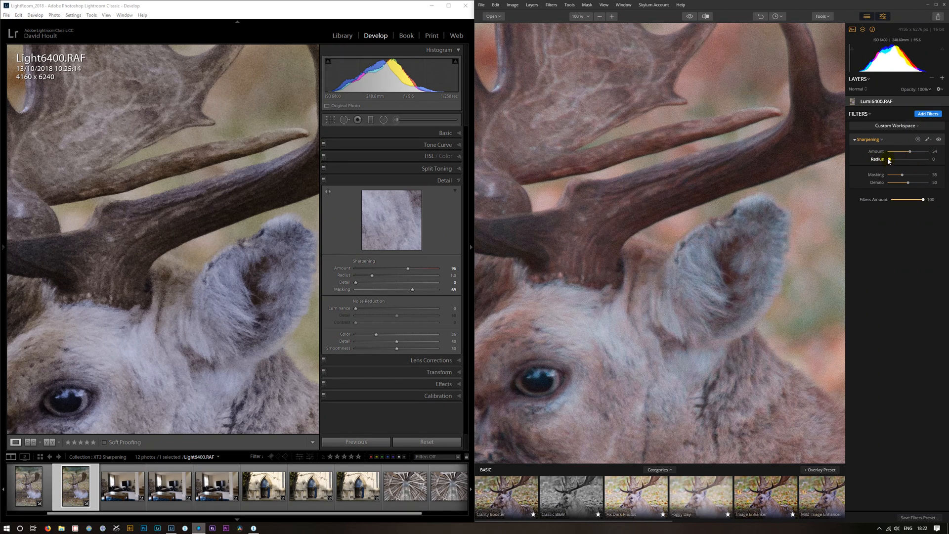
drag(889, 159, 911, 159)
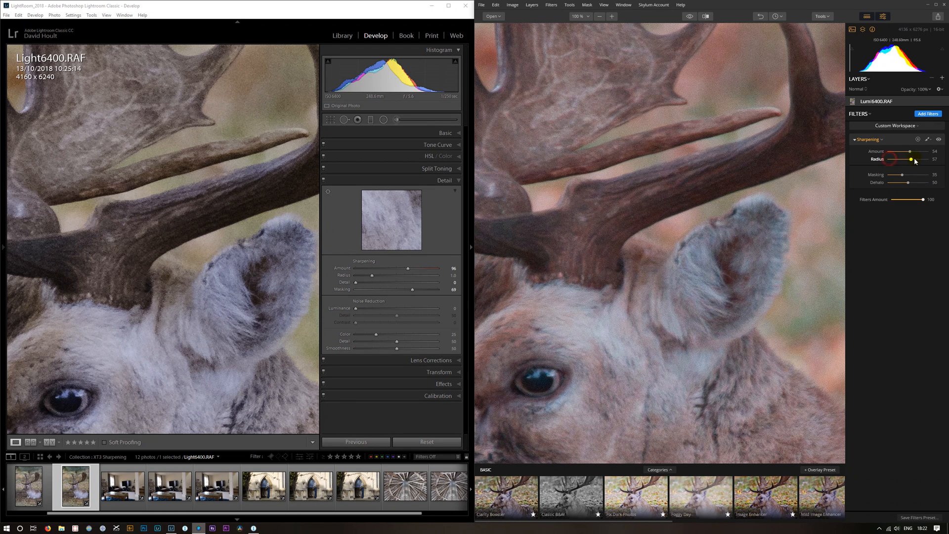
drag(910, 159, 941, 159)
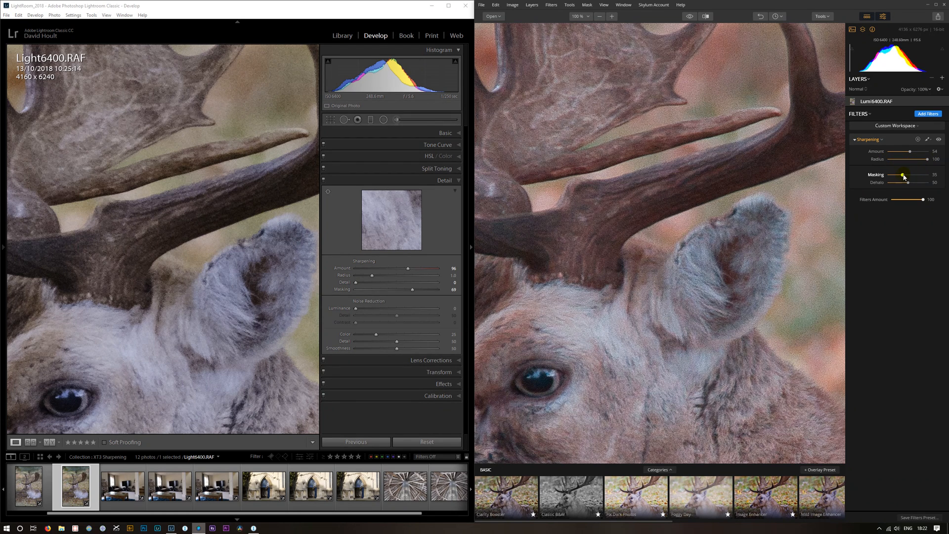
Step: Adjust sharpening Masking up and down, settling around 66
drag(901, 175, 918, 175)
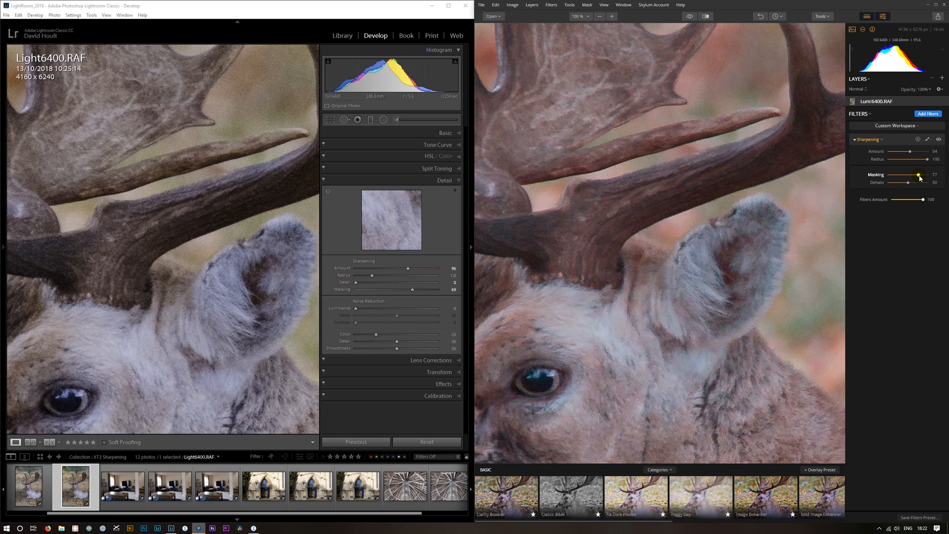
drag(919, 175, 910, 175)
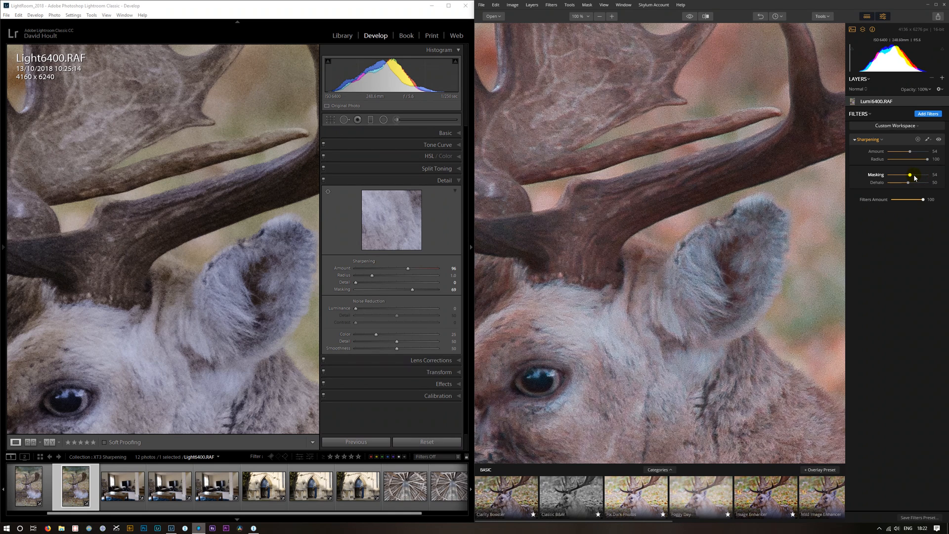
drag(909, 175, 913, 175)
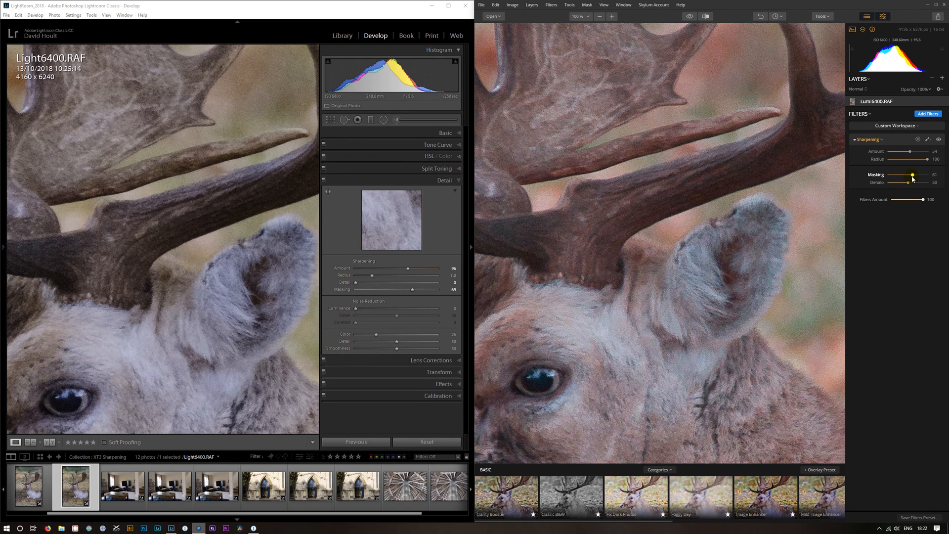
drag(913, 174, 919, 175)
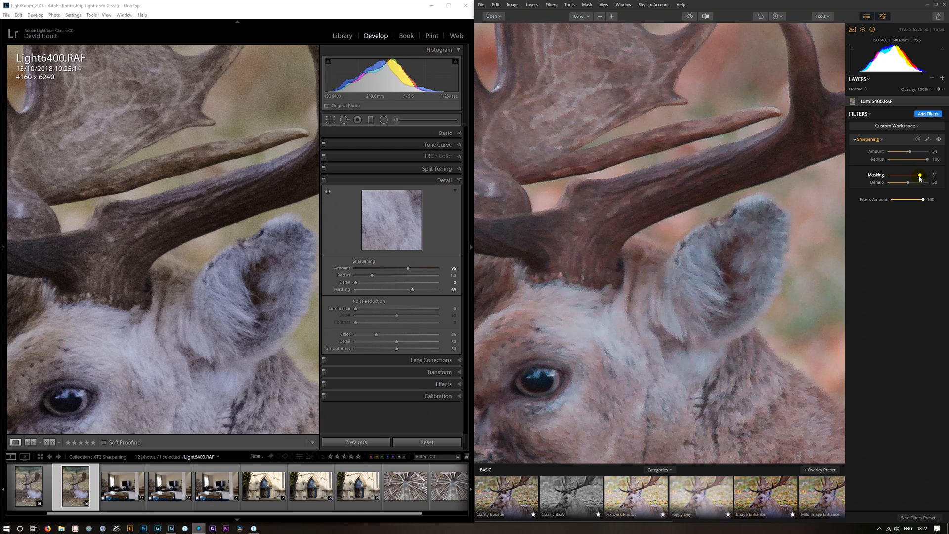
drag(920, 175, 914, 175)
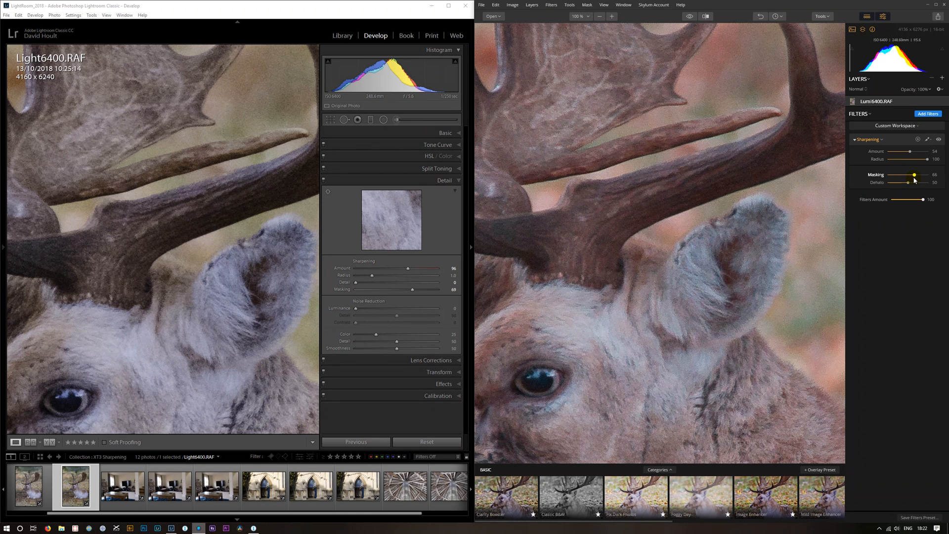
Step: Bring Radius down to 45 and Amount to about 33, panning to the antlers
drag(932, 159, 919, 159)
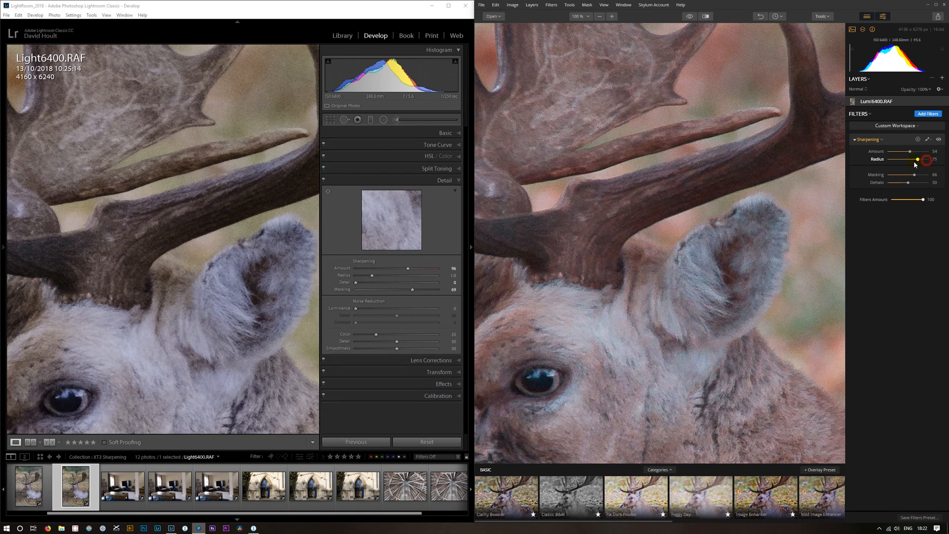
drag(924, 158, 906, 159)
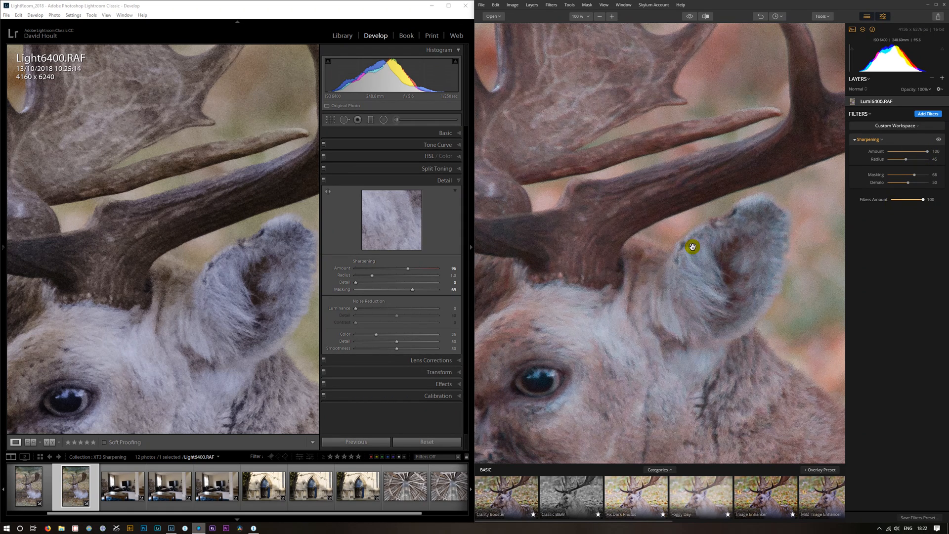
drag(692, 247, 696, 285)
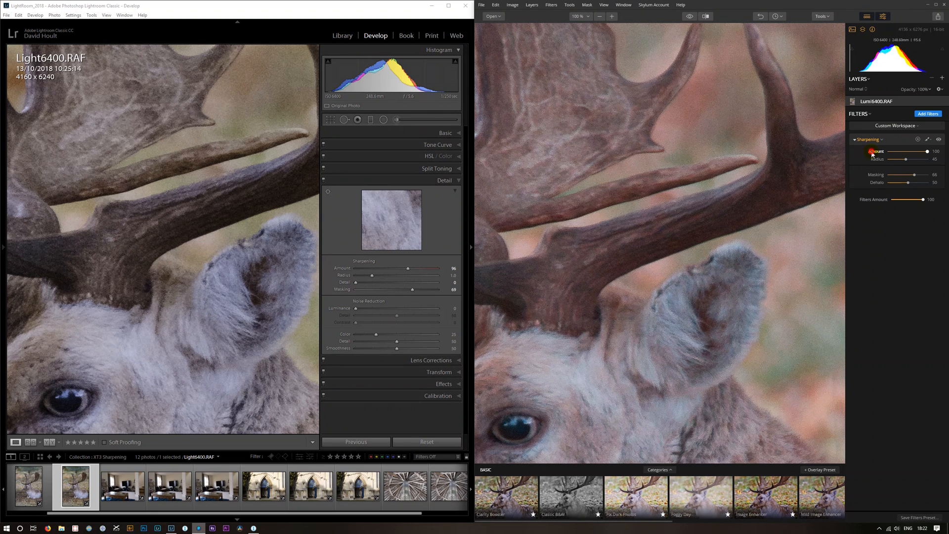
drag(925, 151, 901, 151)
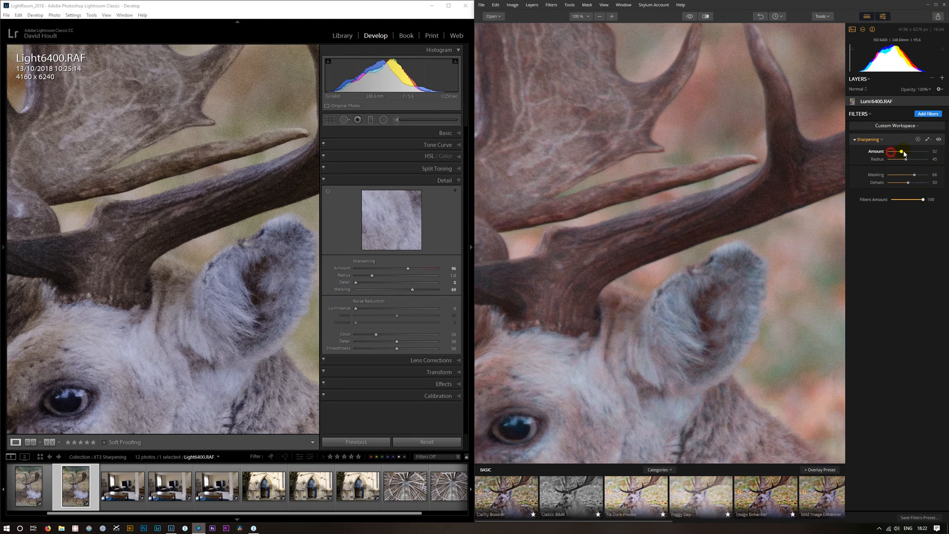
drag(900, 151, 909, 151)
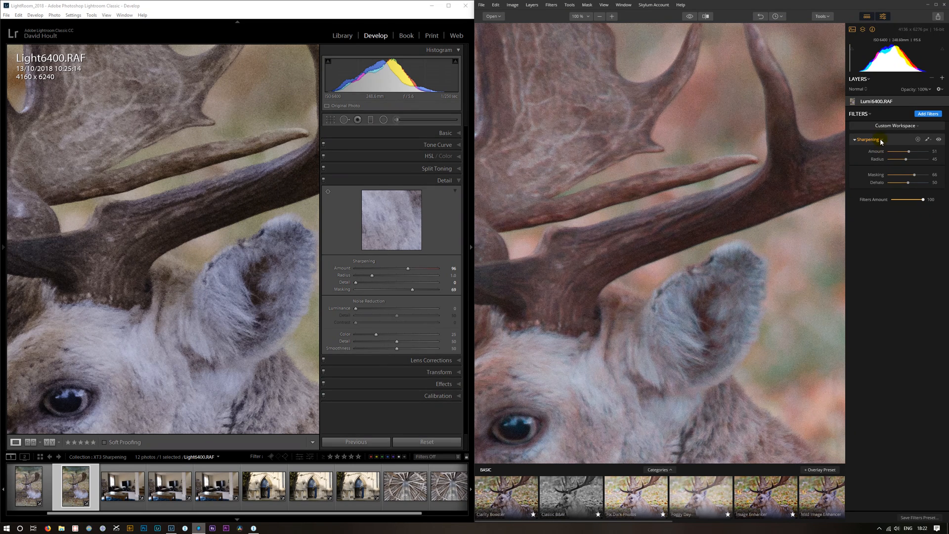
Step: Reset the Sharpening filter to defaults and set Amount to 50
drag(926, 152, 885, 152)
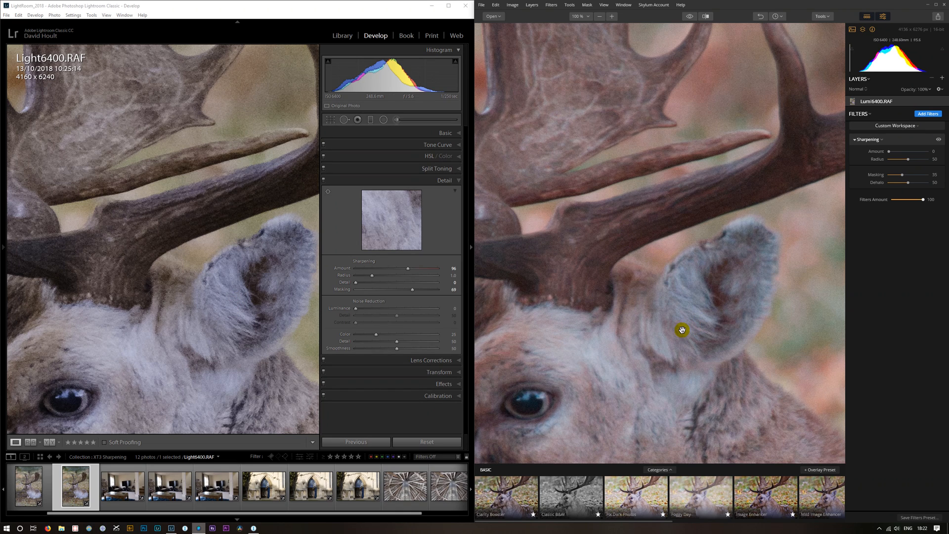
mouse_move(683, 325)
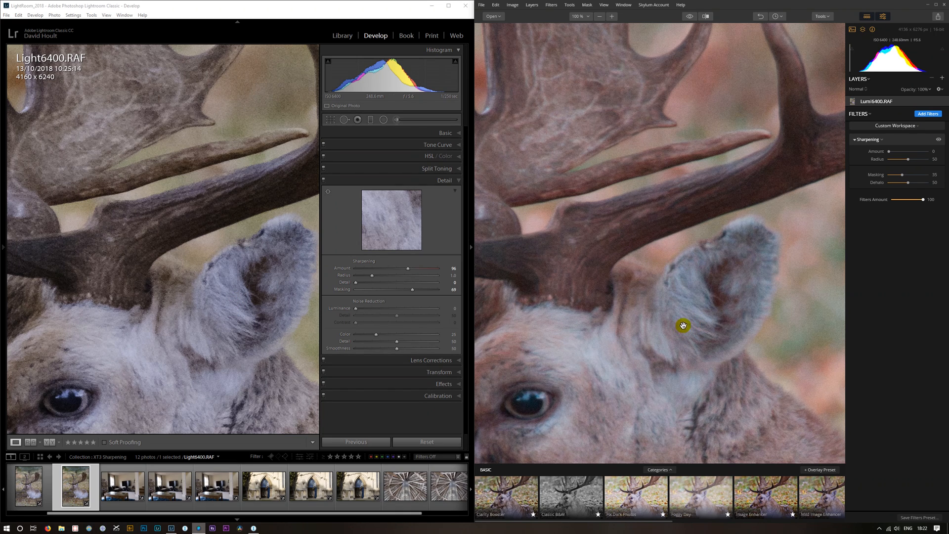
drag(899, 151, 908, 151)
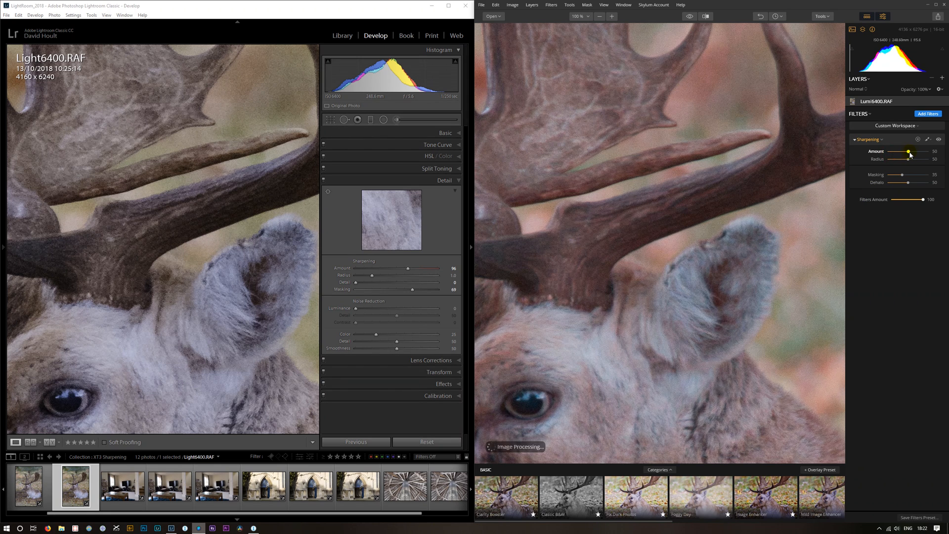
drag(908, 151, 919, 152)
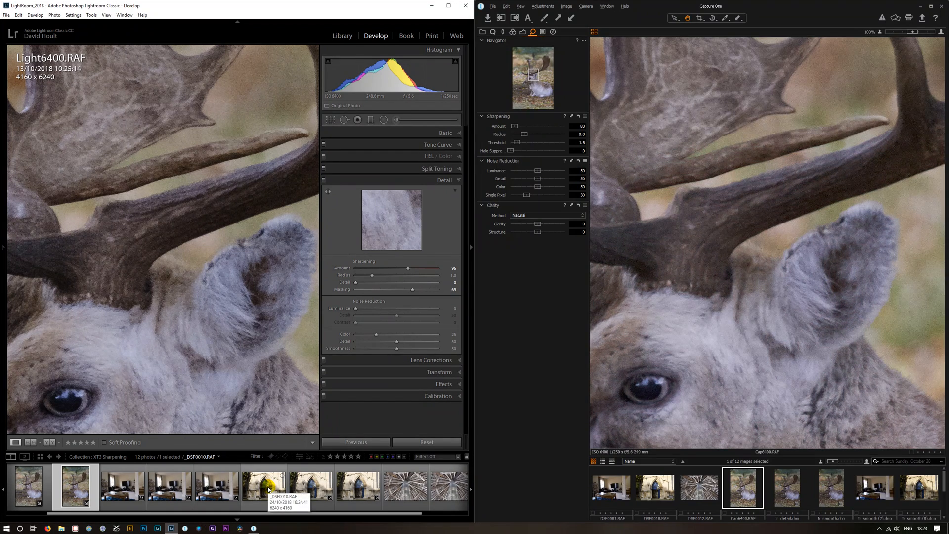
Step: Select the blue doorway photo _DSF0010.RAF in the filmstrip
click(268, 489)
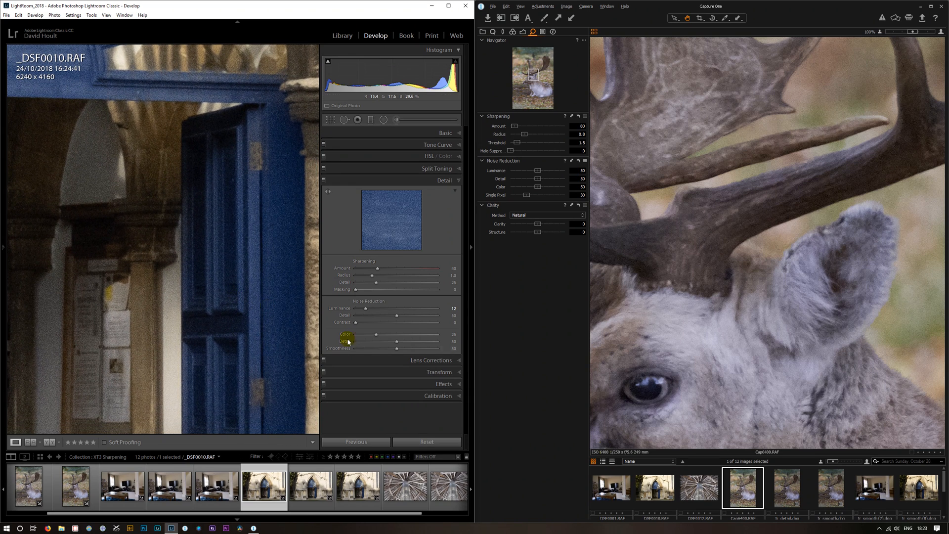
click(655, 487)
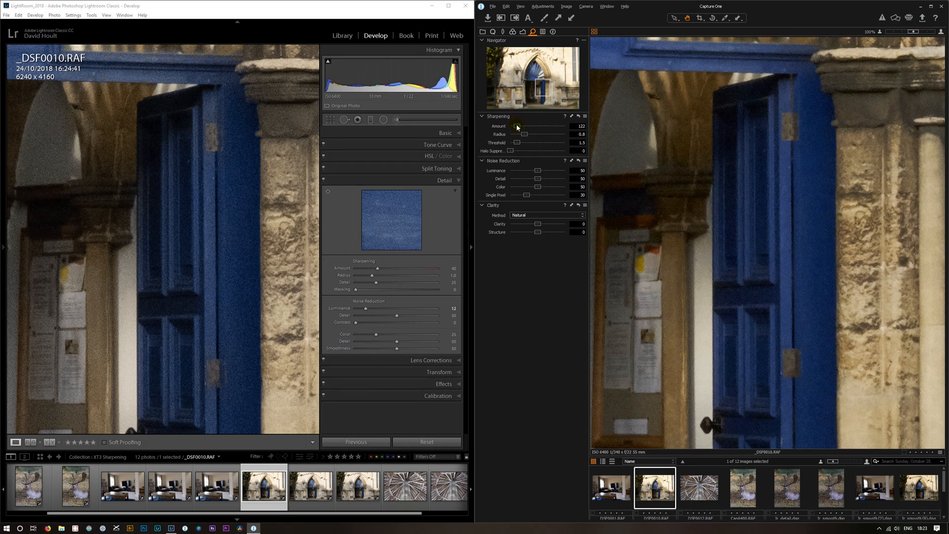
drag(516, 126, 527, 126)
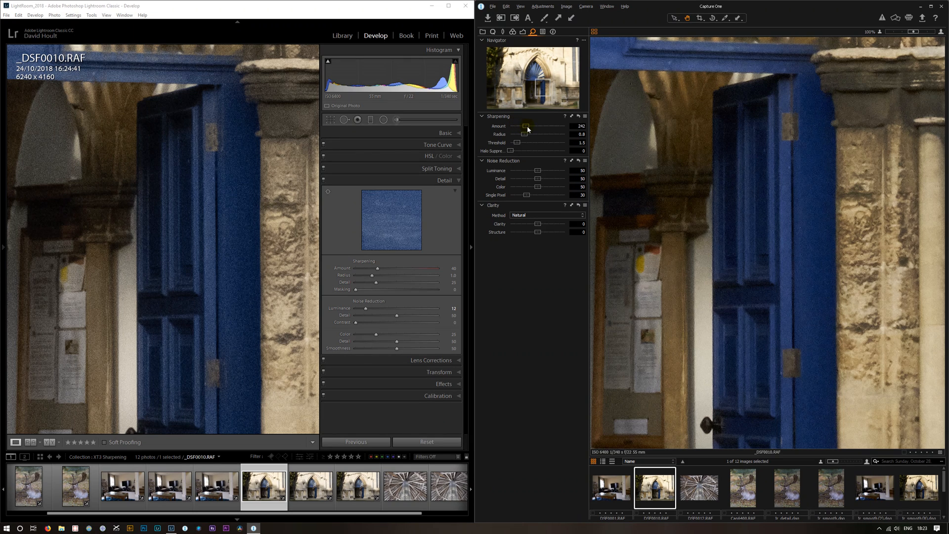
drag(526, 126, 535, 126)
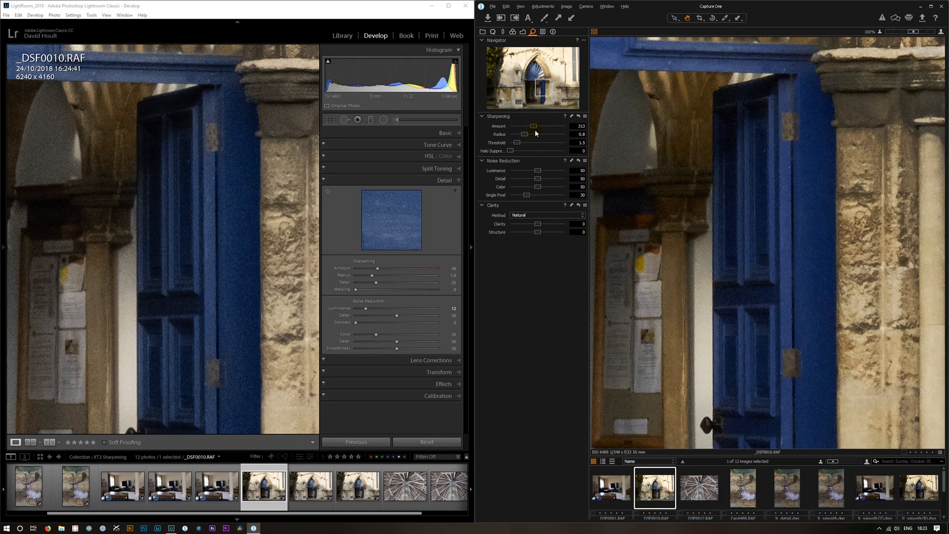
drag(534, 126, 544, 126)
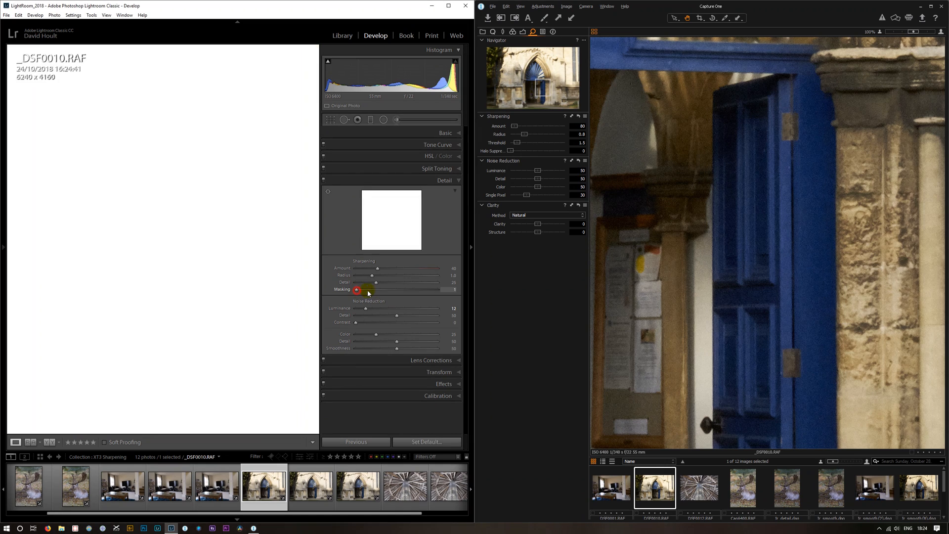
Step: Alt-drag Masking to preview the edge mask, settling it at 70
drag(356, 289, 416, 288)
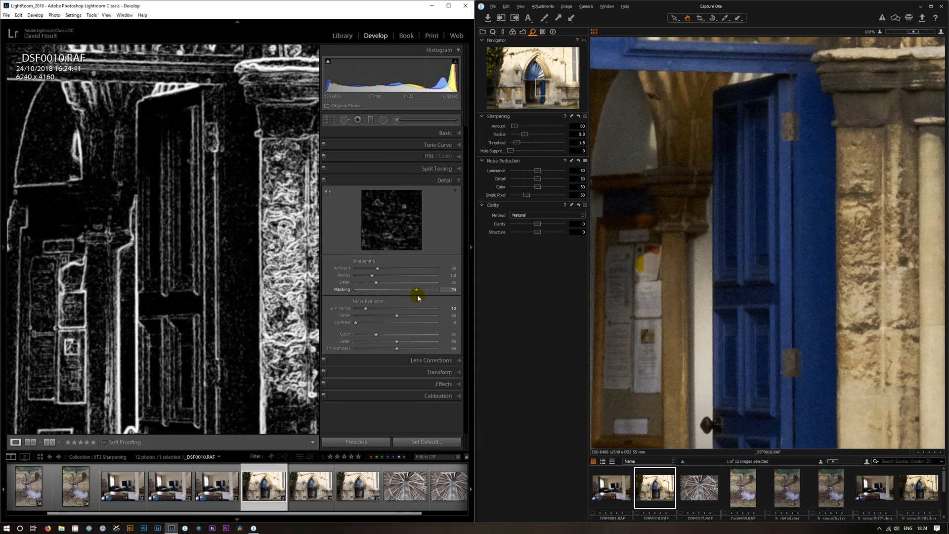
drag(434, 289, 415, 289)
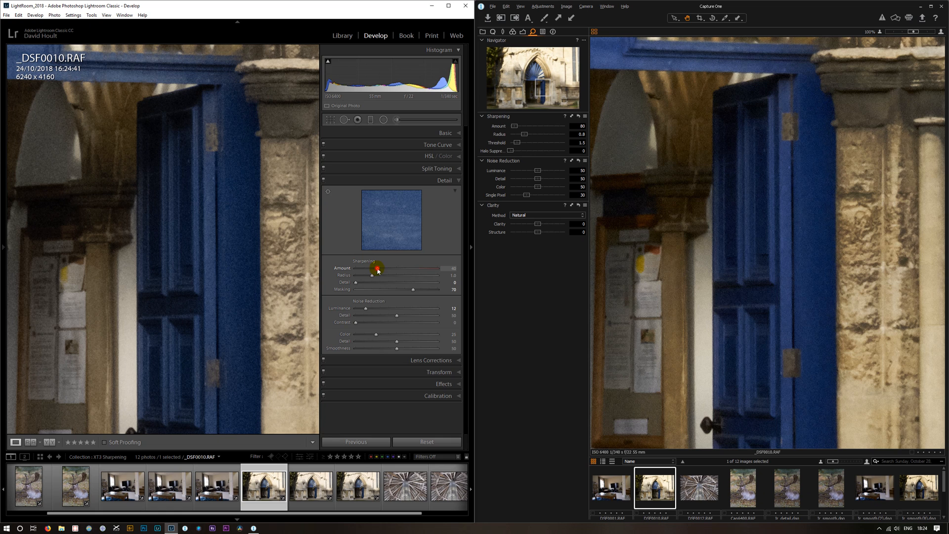
drag(375, 268, 420, 268)
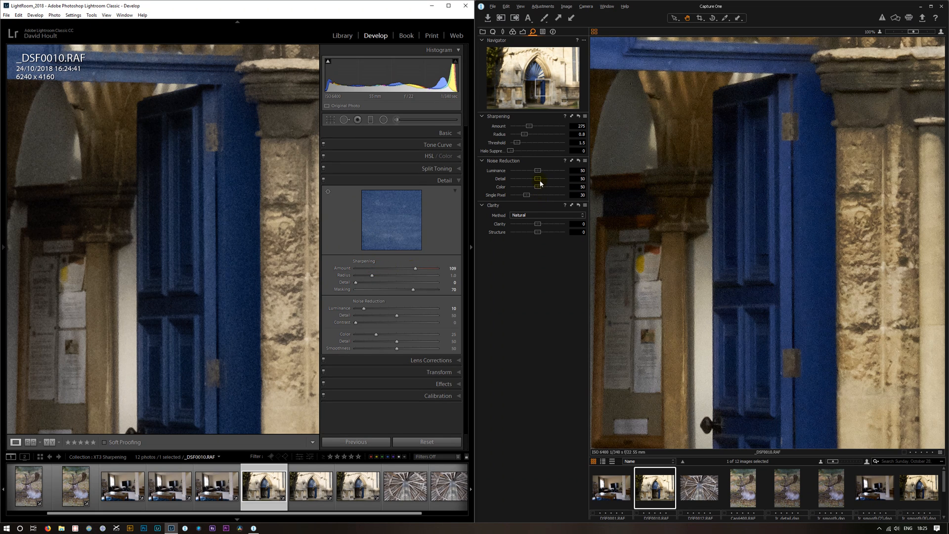
drag(538, 170, 523, 170)
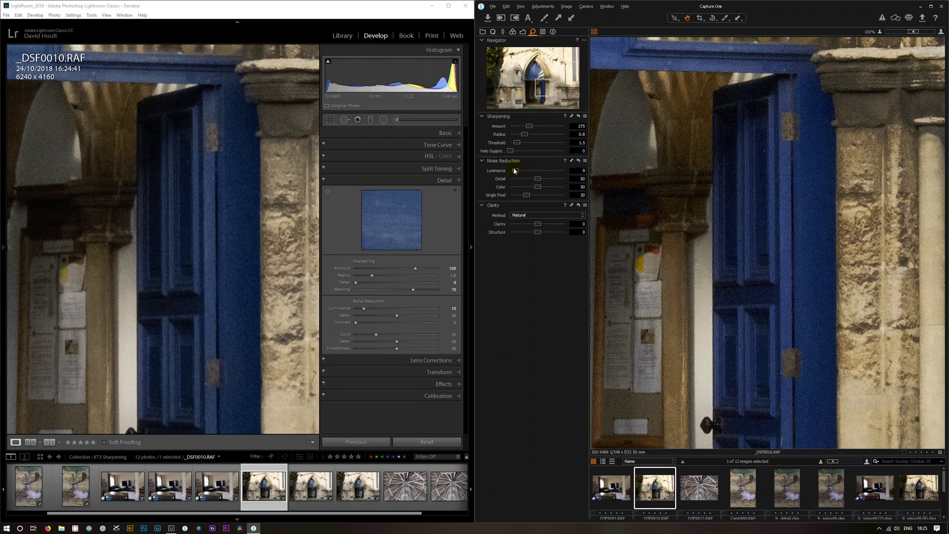
drag(524, 170, 538, 170)
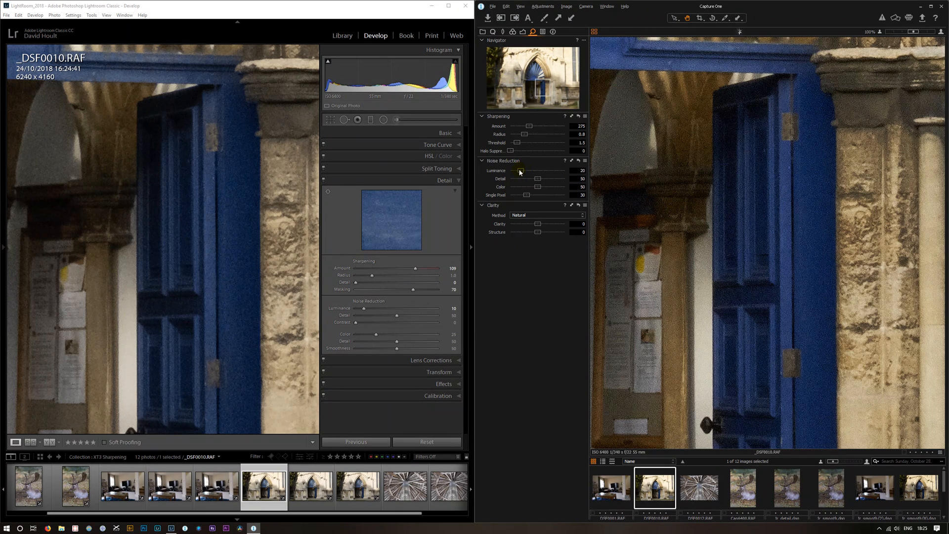
drag(522, 170, 517, 170)
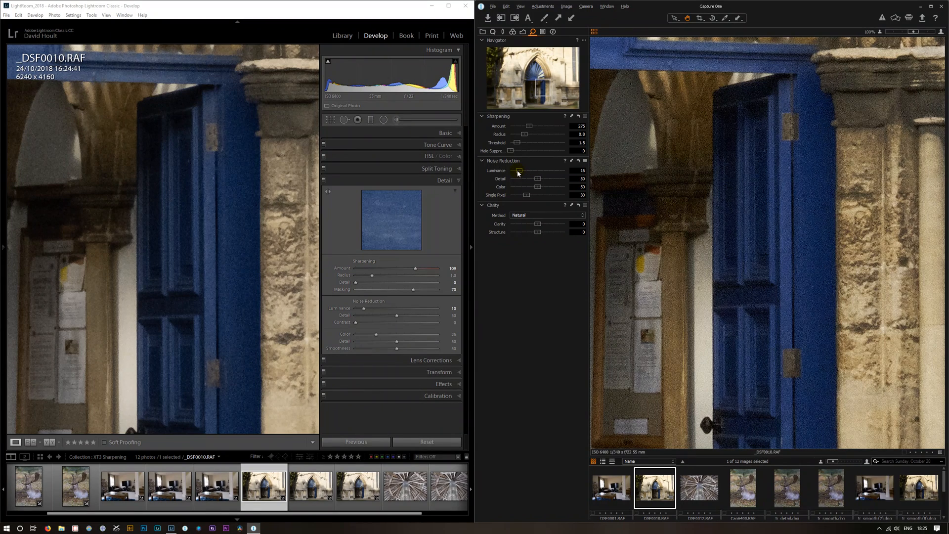
drag(517, 171, 526, 170)
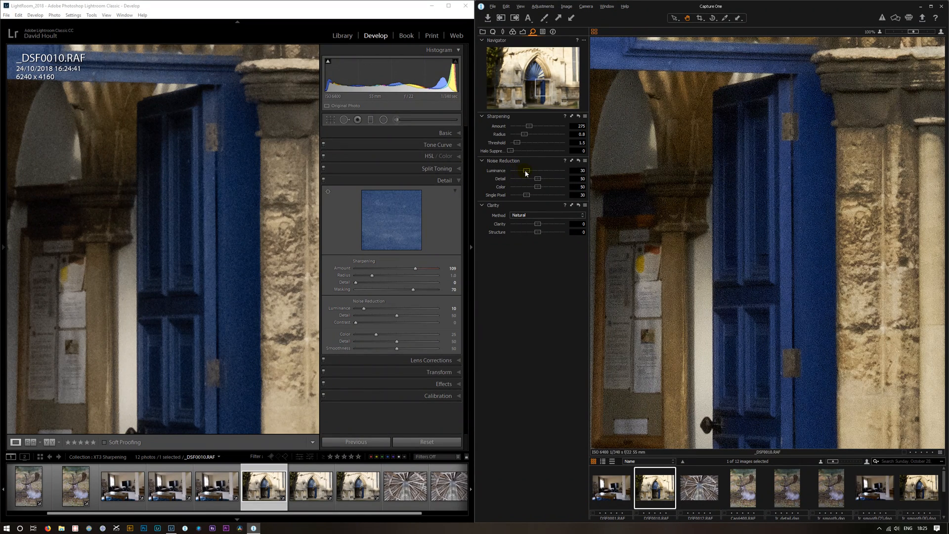
drag(526, 170, 531, 170)
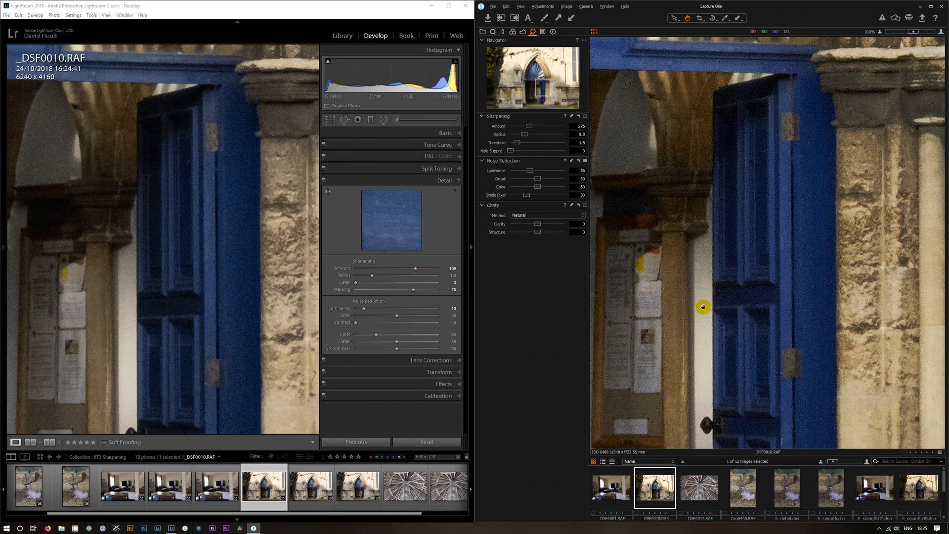
mouse_move(701, 258)
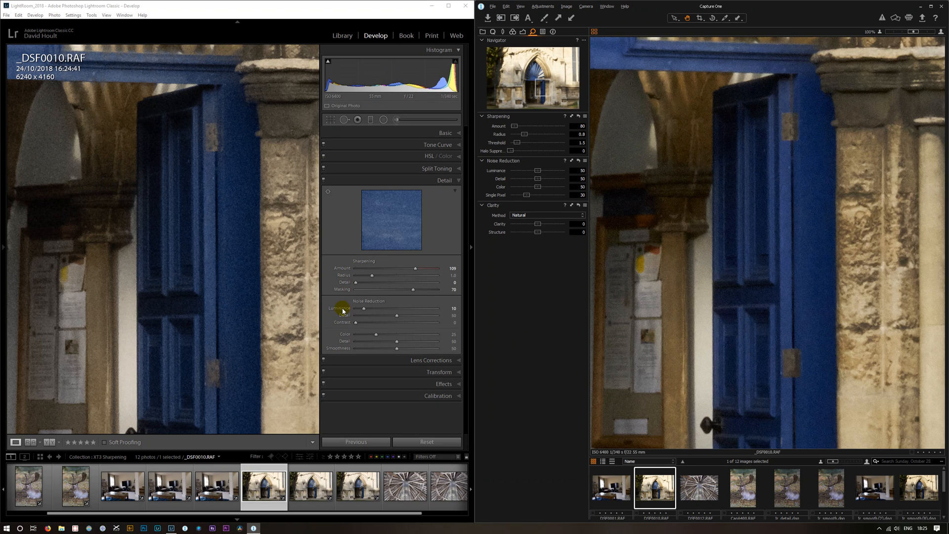
Step: Try luminance noise reduction 7 and 10, reset Lightroom sharpening, and set Capture One Amount to 80
drag(363, 308, 354, 308)
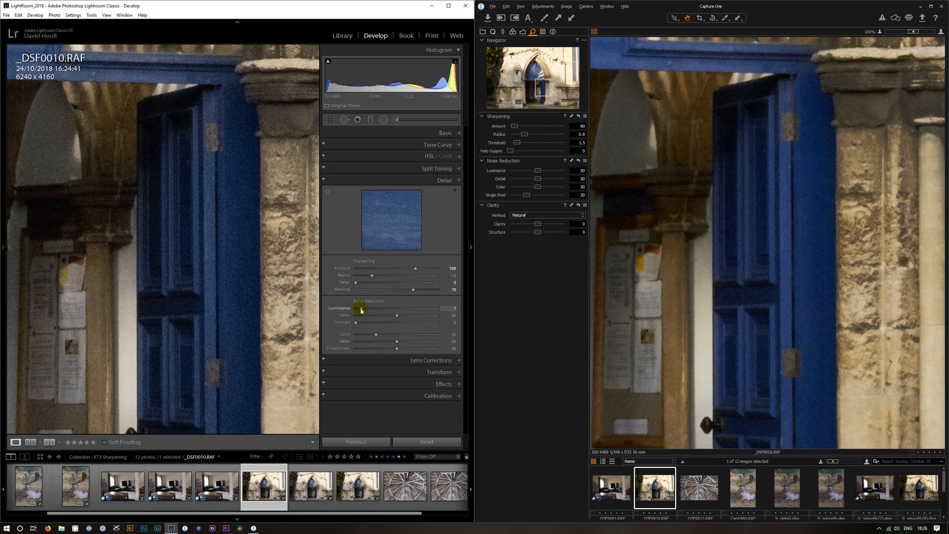
drag(363, 307, 364, 308)
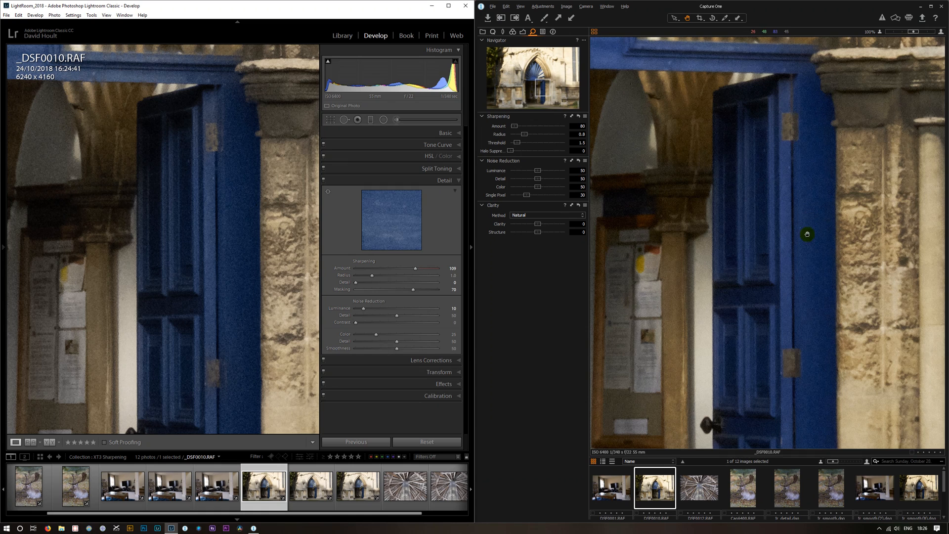
drag(513, 126, 516, 126)
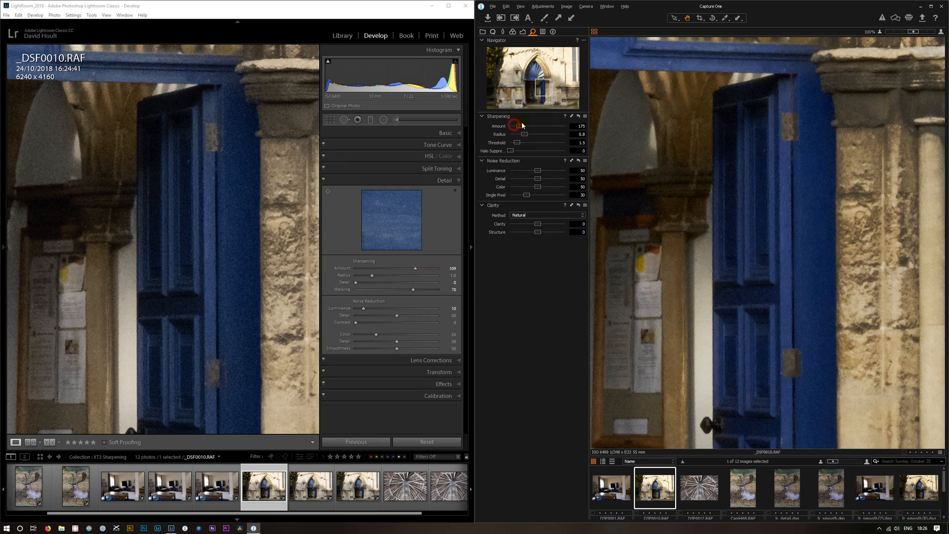
drag(517, 126, 510, 126)
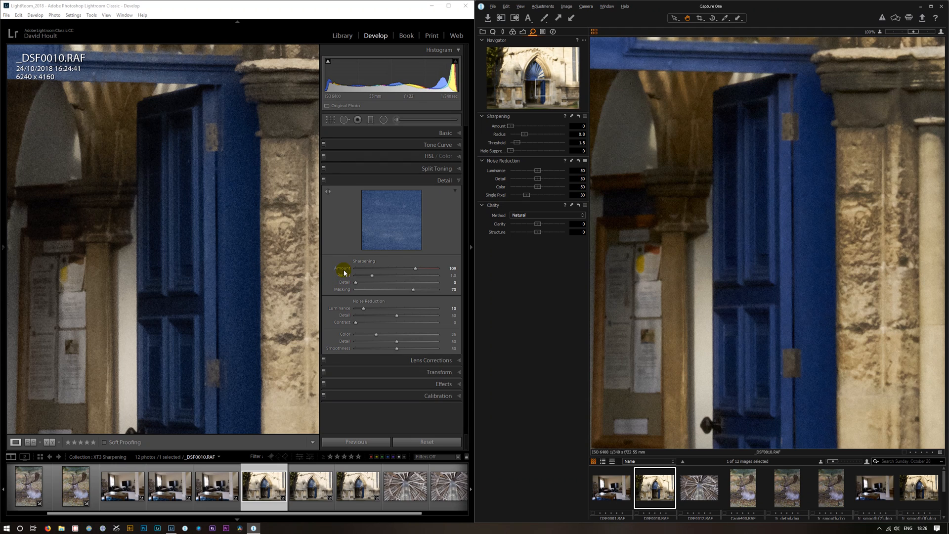
drag(416, 268, 379, 268)
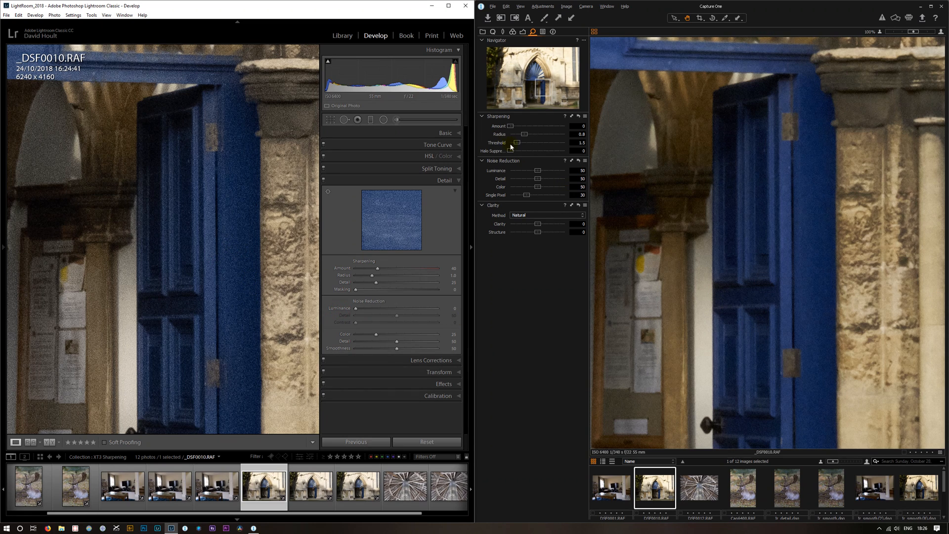
drag(510, 125, 515, 125)
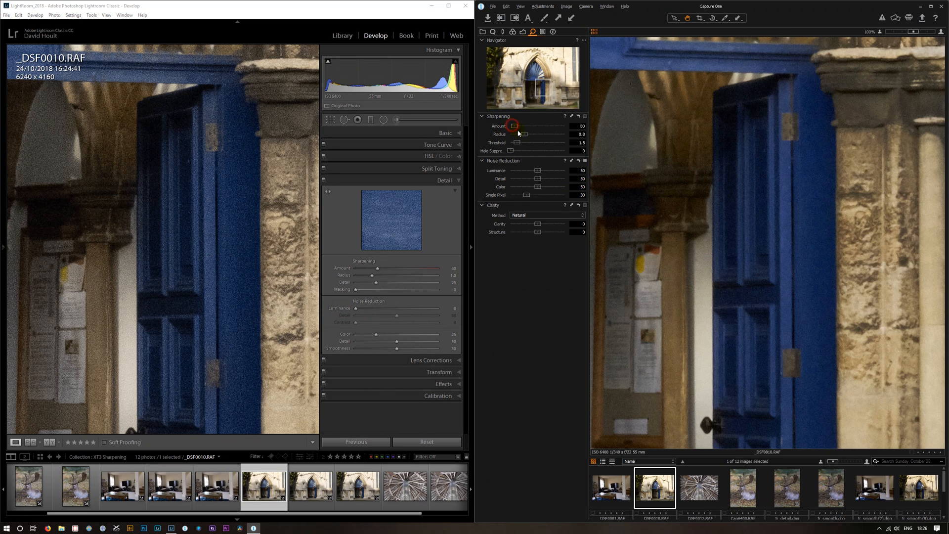
mouse_move(513, 153)
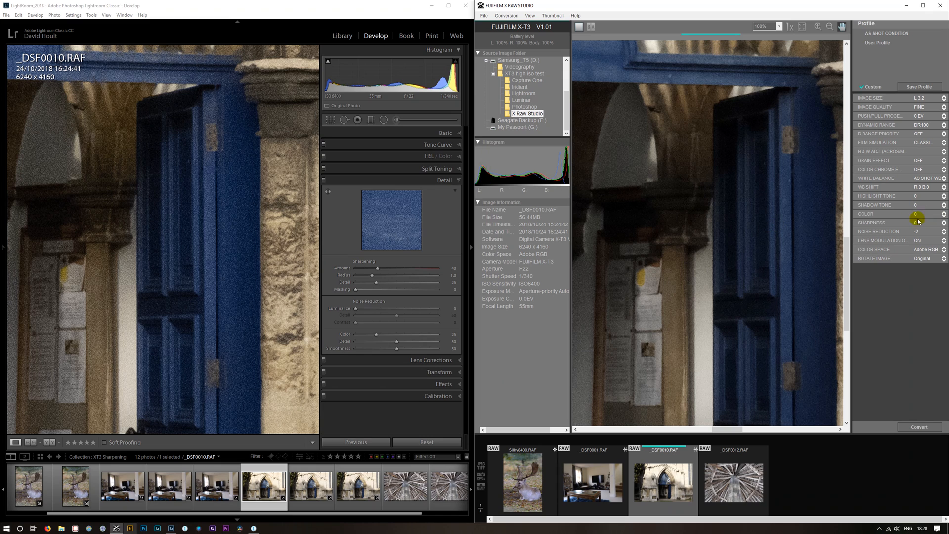
Step: Raise the doorway RAW's sharpness to +4 in X RAW Studio
click(941, 223)
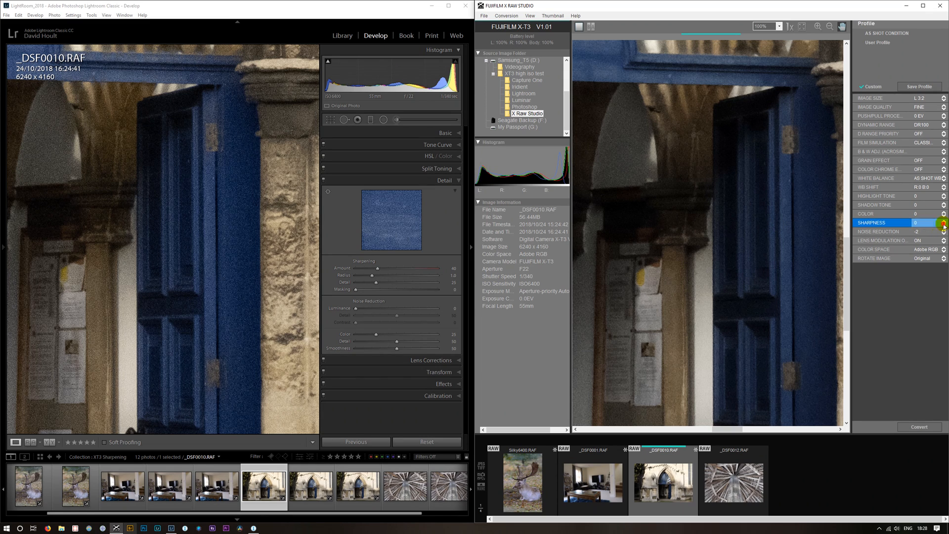
click(944, 221)
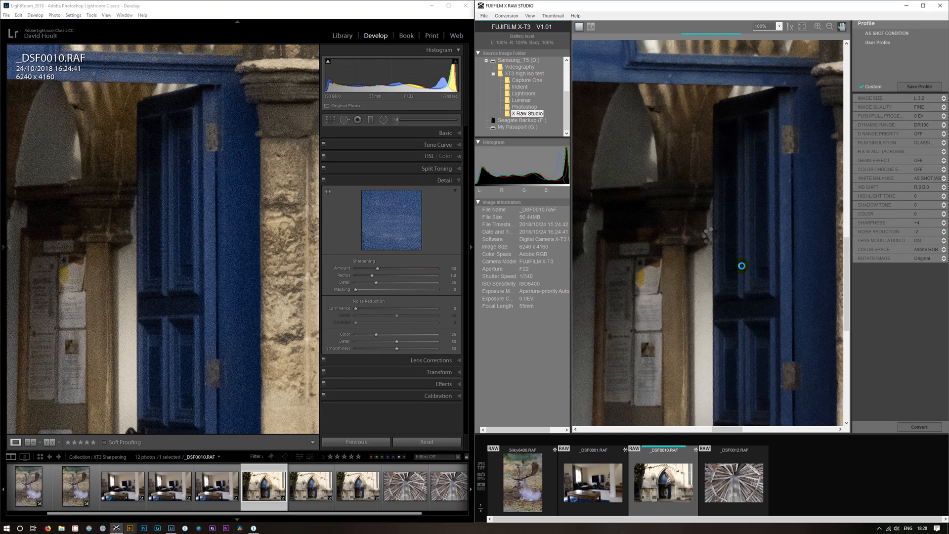
click(885, 223)
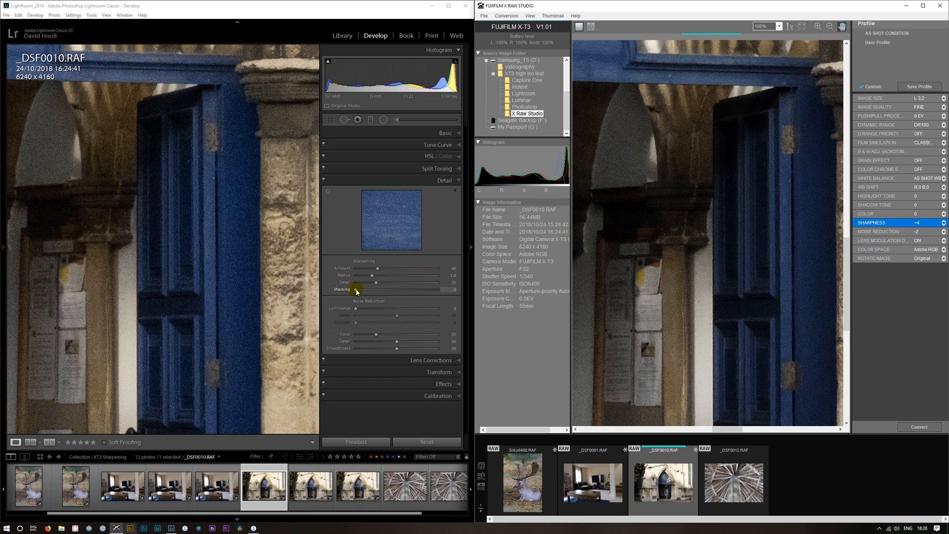
Step: Set Lightroom sharpening to masking 70, amount 88, and luminance noise reduction to 9
drag(356, 289, 409, 289)
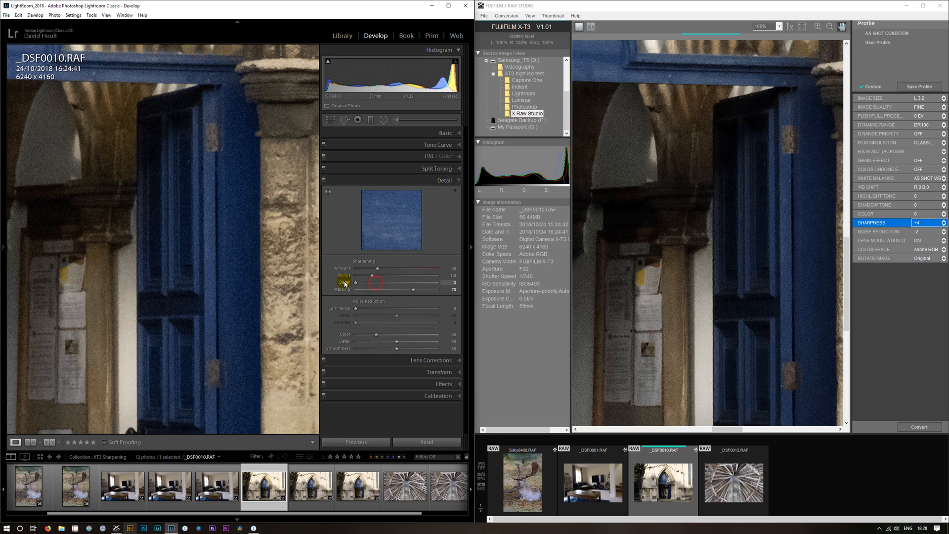
drag(356, 275, 404, 269)
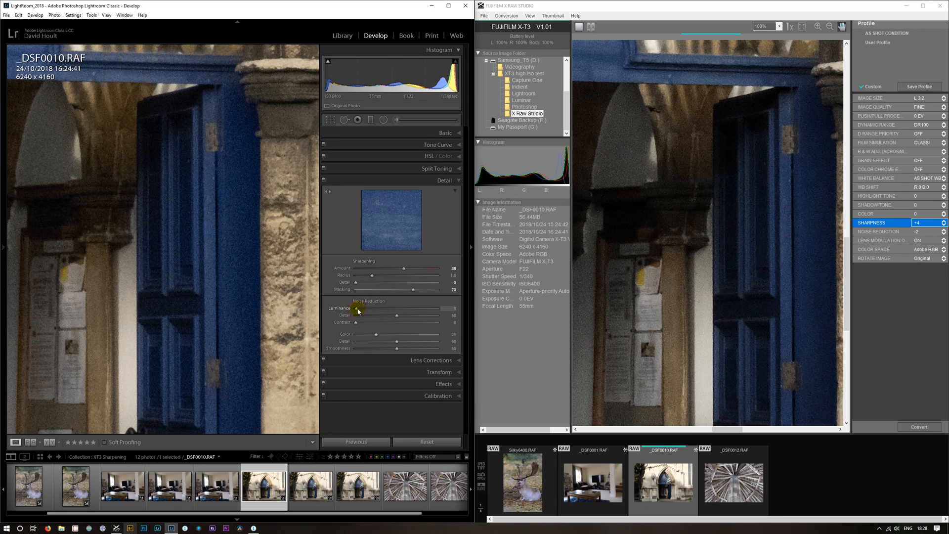
drag(357, 308, 355, 307)
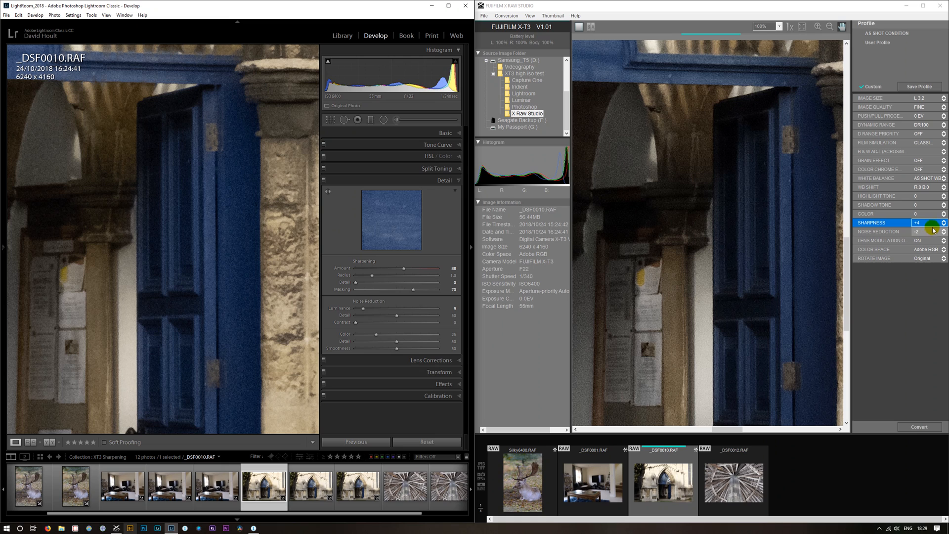
Step: Set the doorway photo's noise reduction to 0, then give the Silky6400 deer sharpness +4
click(942, 223)
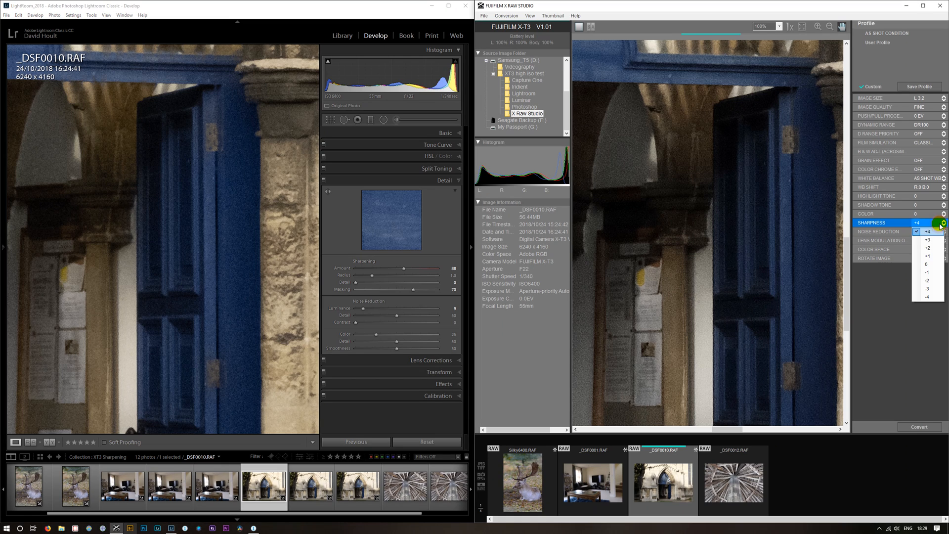
click(927, 248)
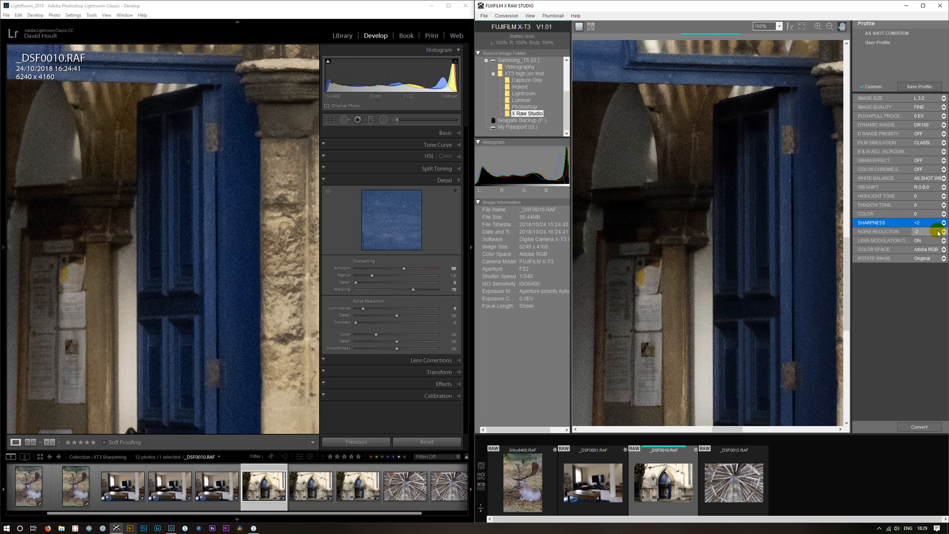
click(943, 232)
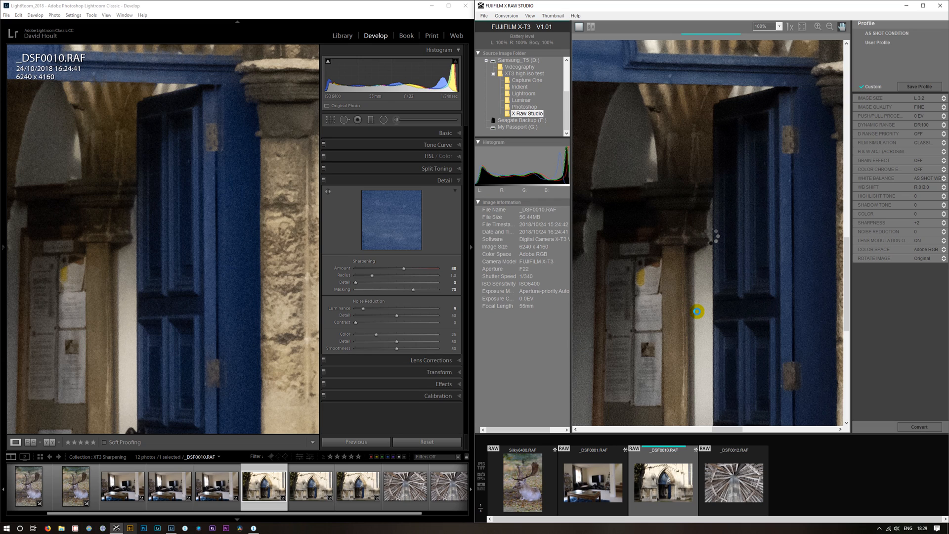
click(892, 231)
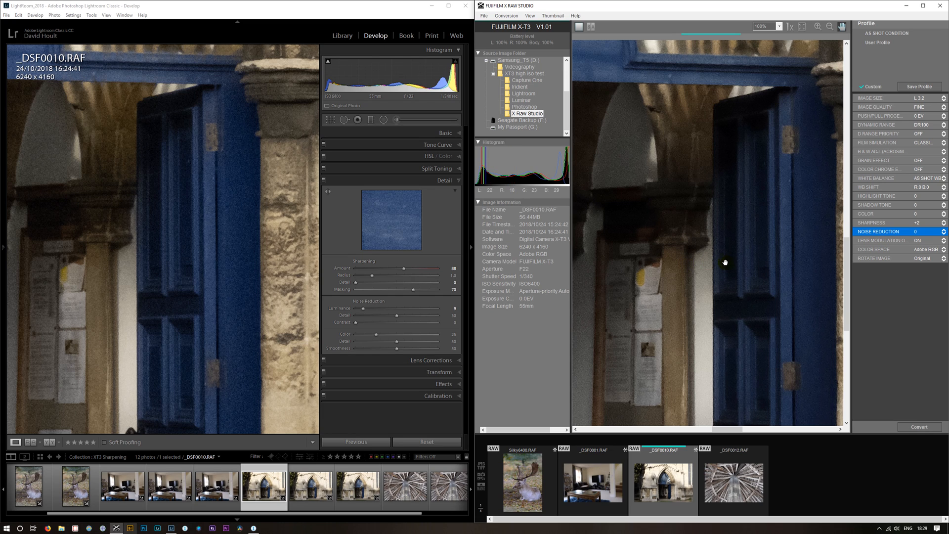
click(944, 222)
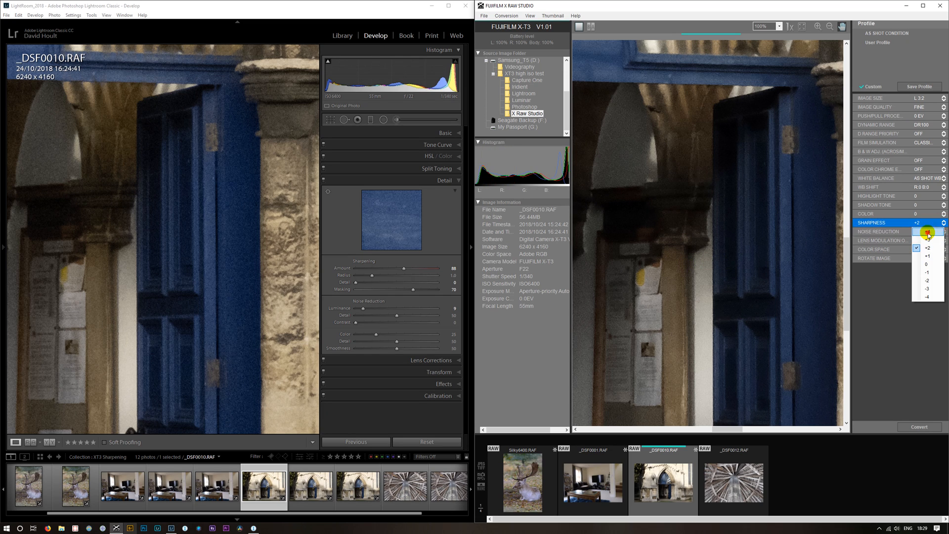
click(927, 235)
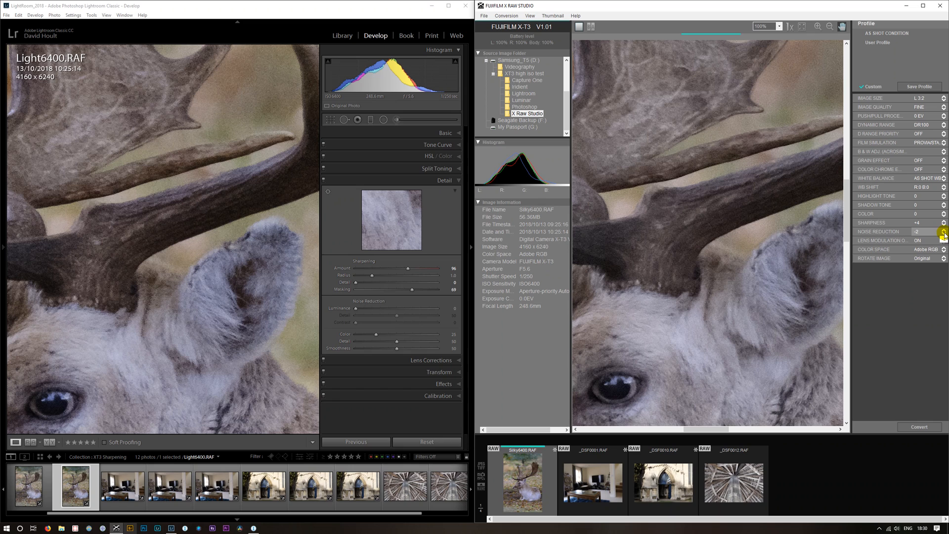
Step: Try the deer photo's noise reduction at -4, then settle on -3
click(940, 233)
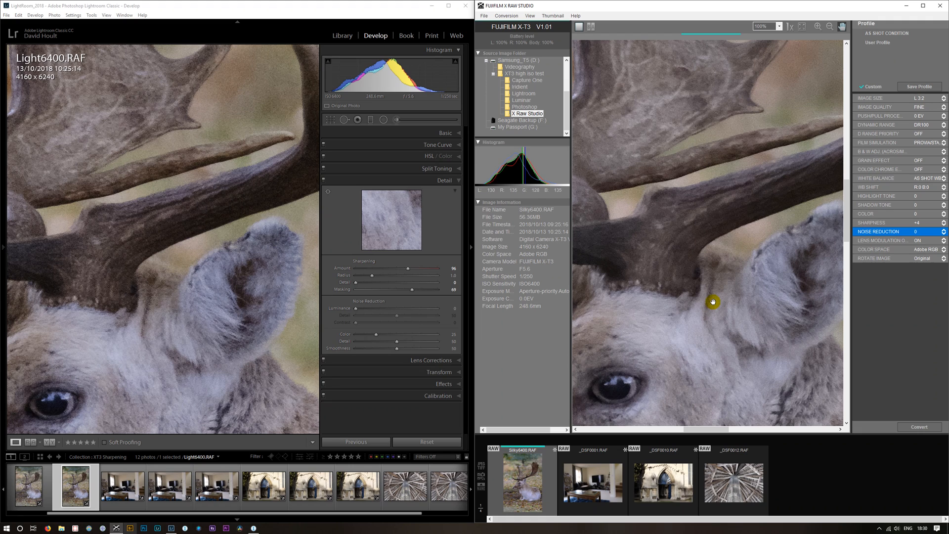
mouse_move(283, 240)
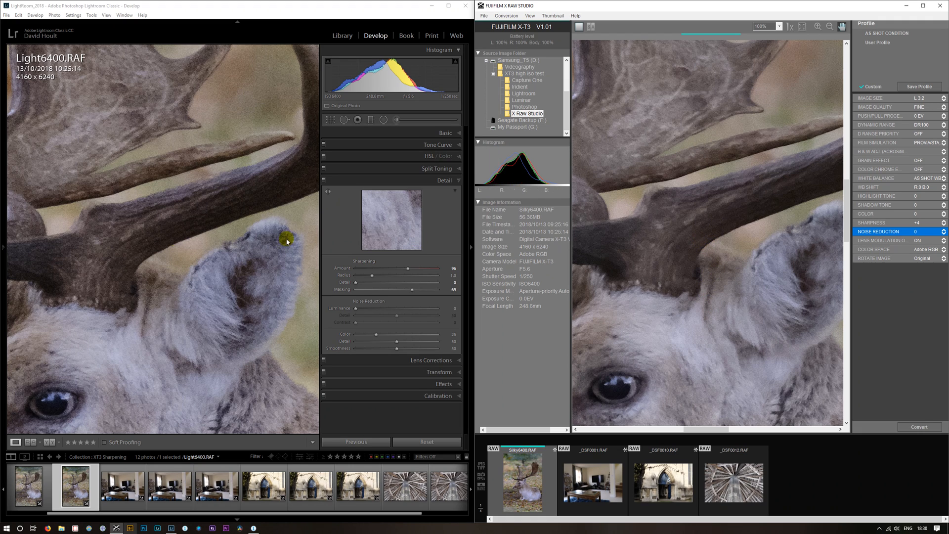
mouse_move(188, 261)
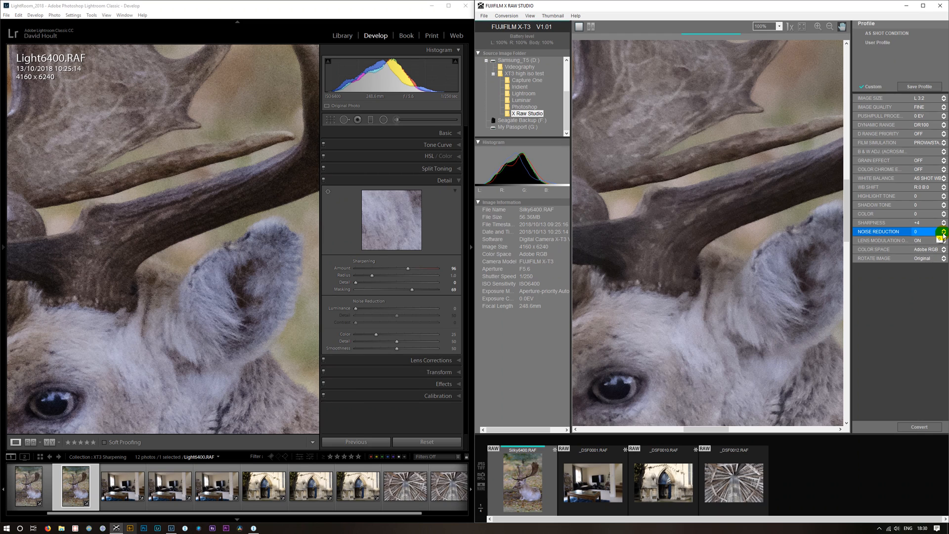
click(941, 231)
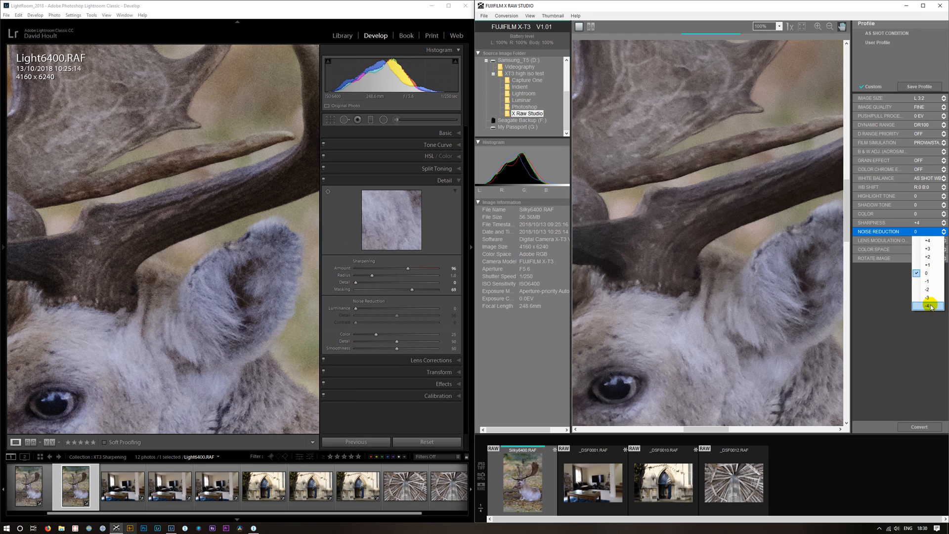
click(928, 305)
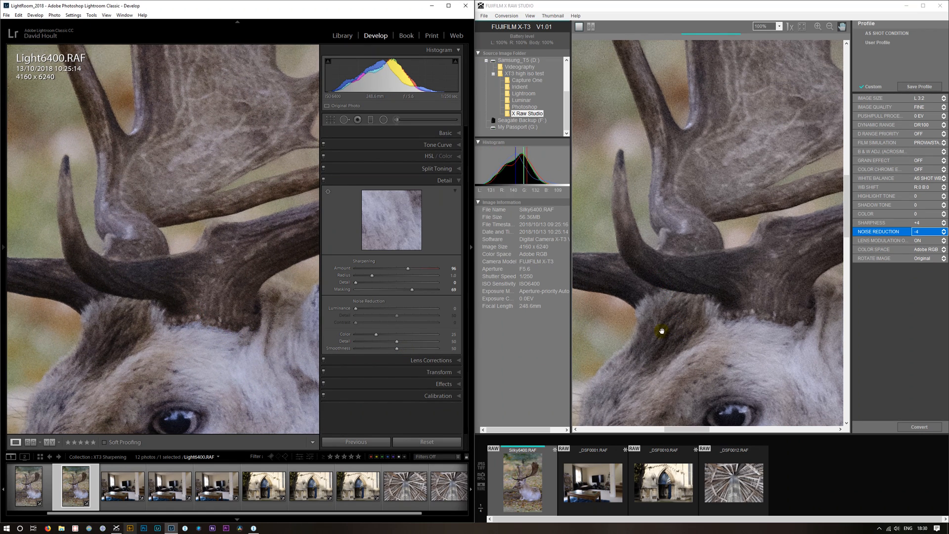
click(941, 231)
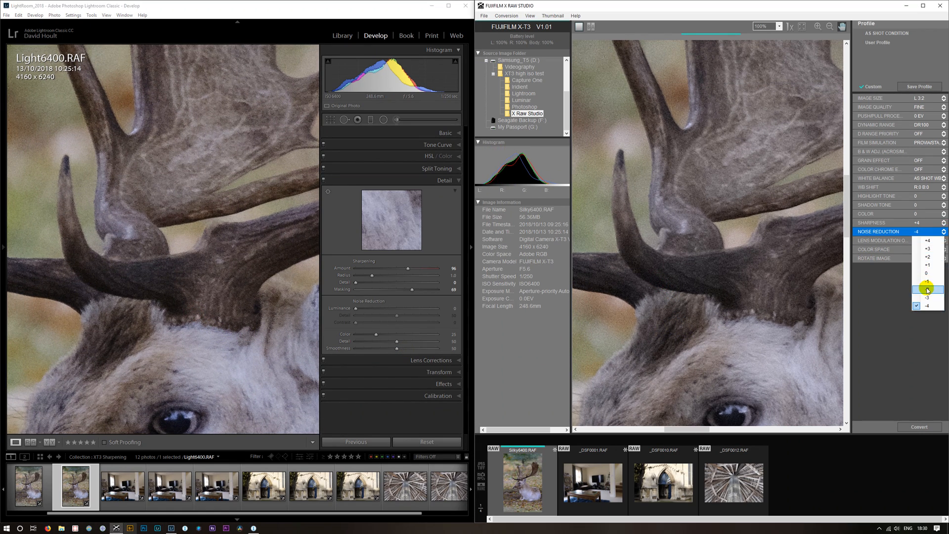
click(927, 297)
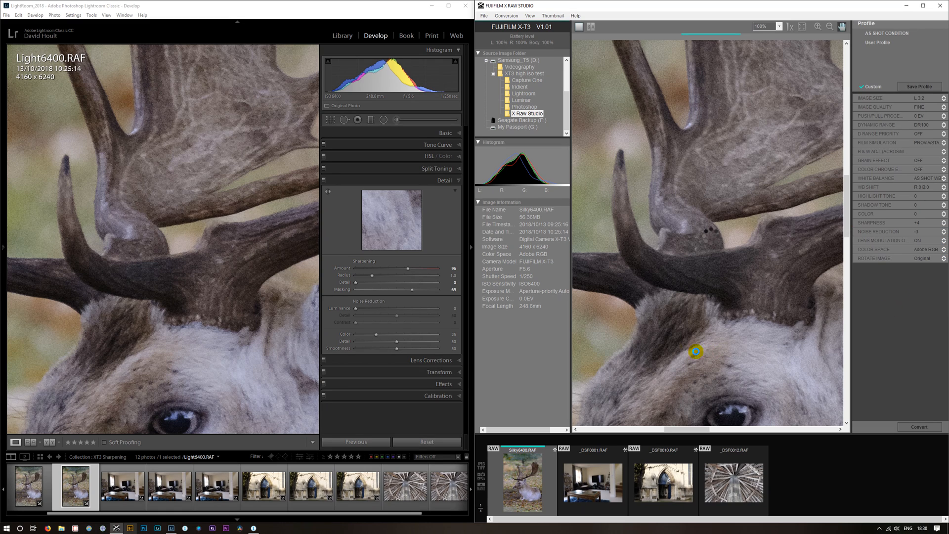
mouse_move(674, 346)
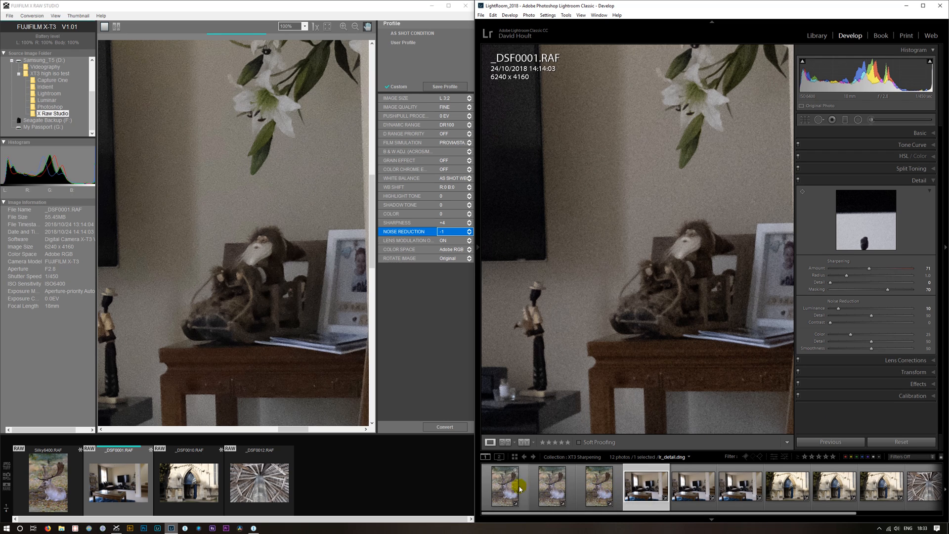
Step: Open the lr_detail.dng deer version in the Lightroom filmstrip
click(506, 490)
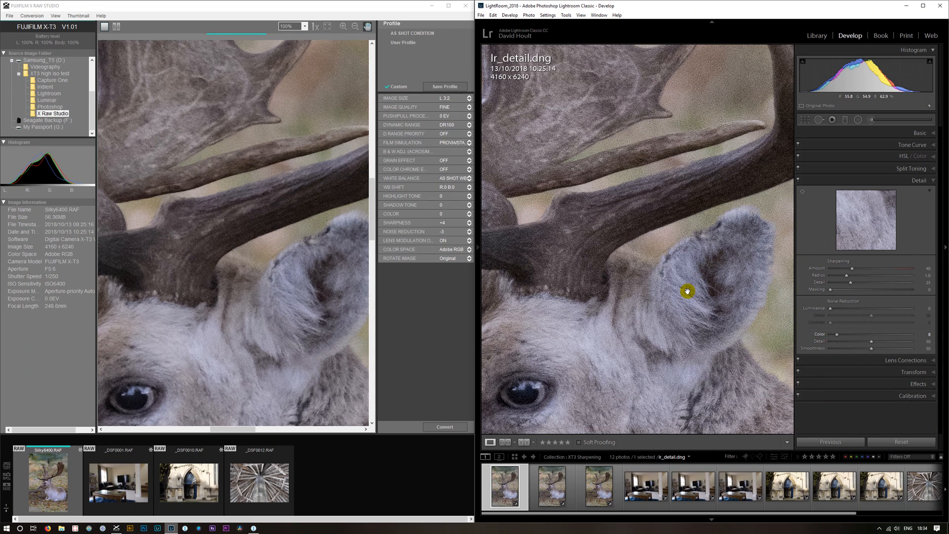
mouse_move(673, 261)
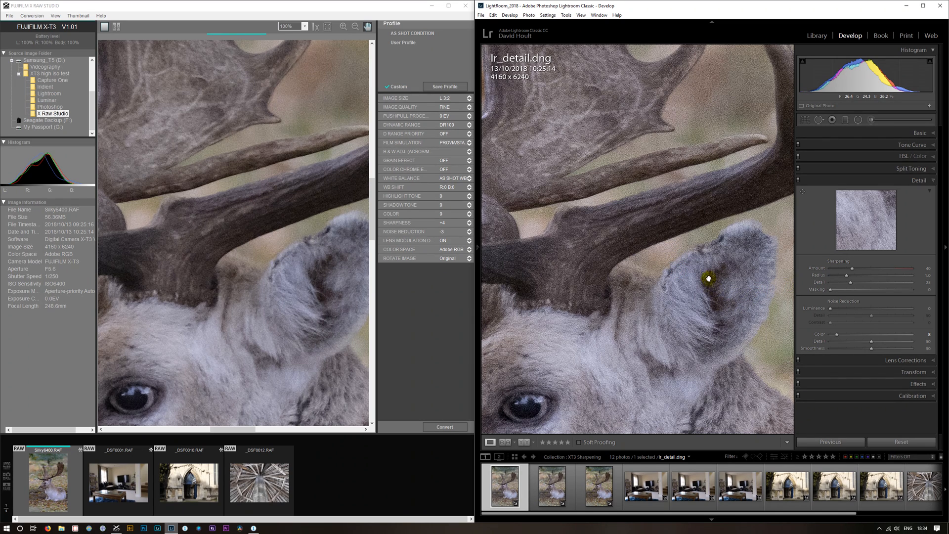
Step: Switch to lr_smooth.dng and set colour noise reduction to 14
click(553, 489)
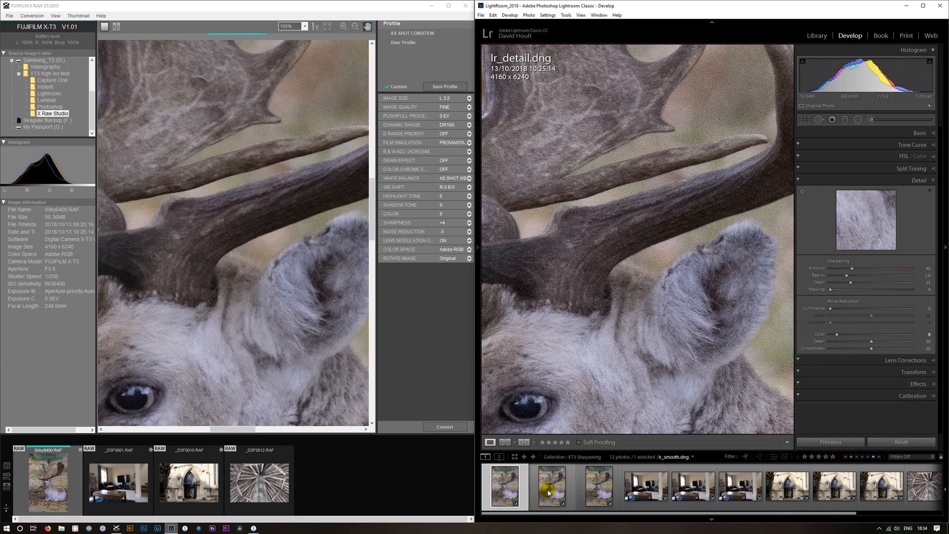
click(551, 490)
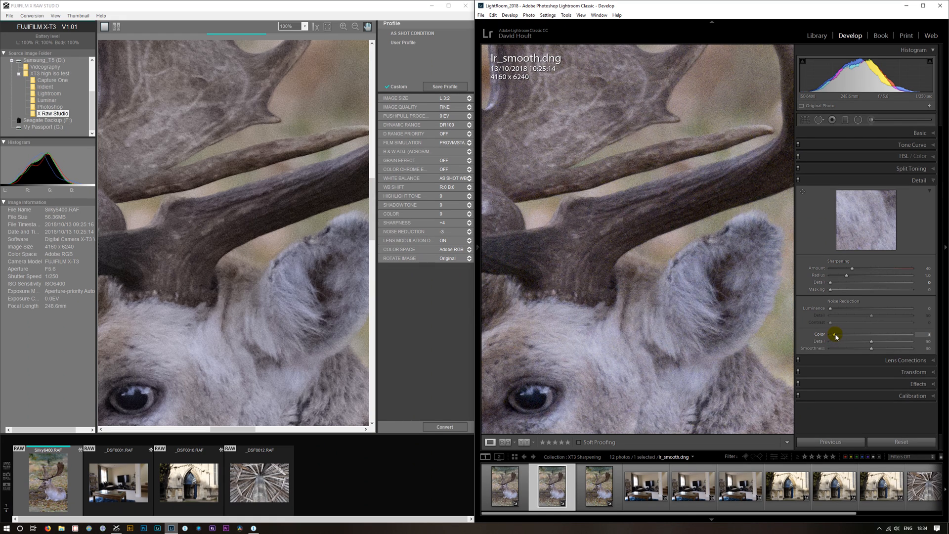
drag(834, 334, 846, 334)
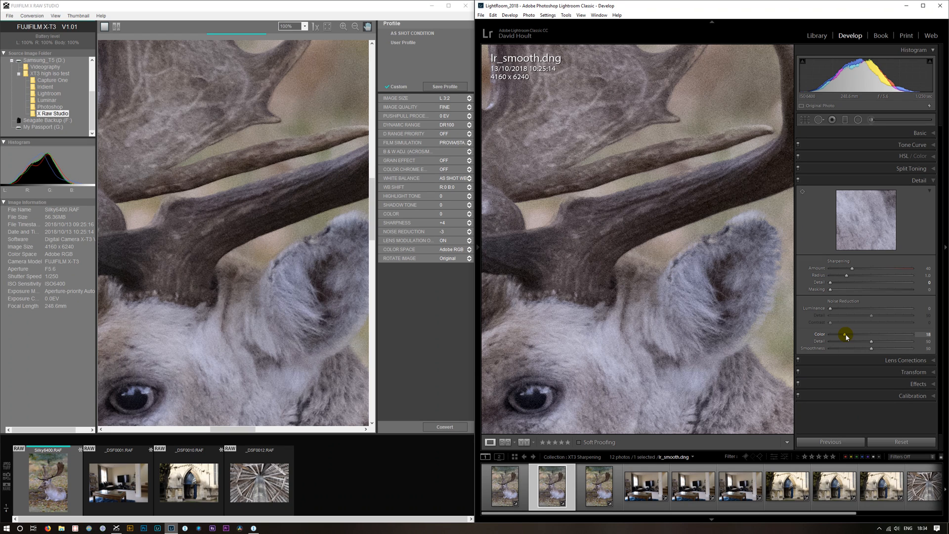
drag(848, 334, 842, 334)
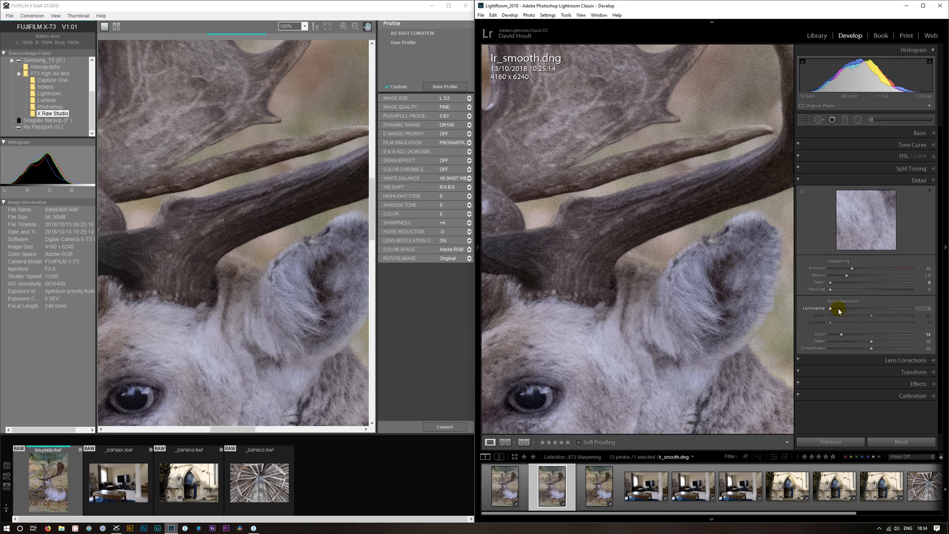
Step: Set luminance noise reduction to 10 and sharpening amount to 79
drag(839, 310, 847, 310)
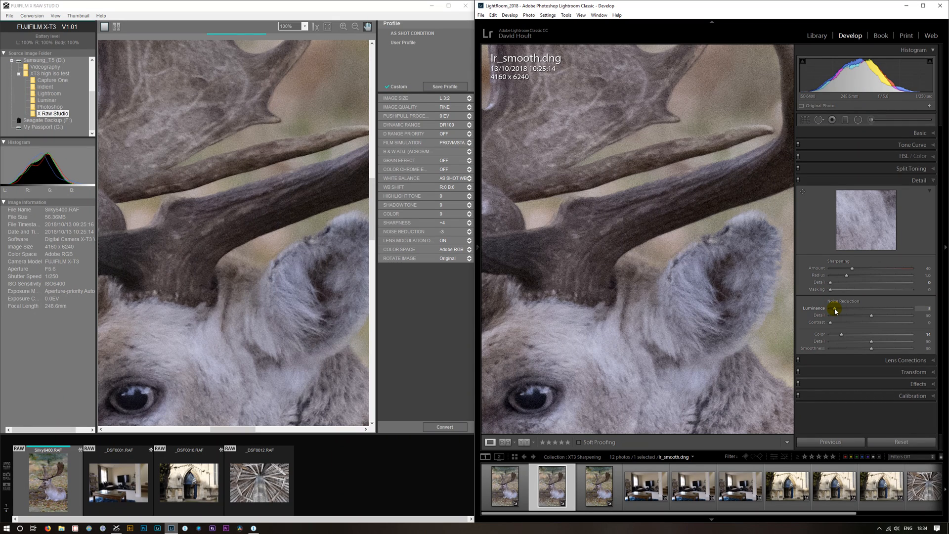
drag(835, 308, 839, 309)
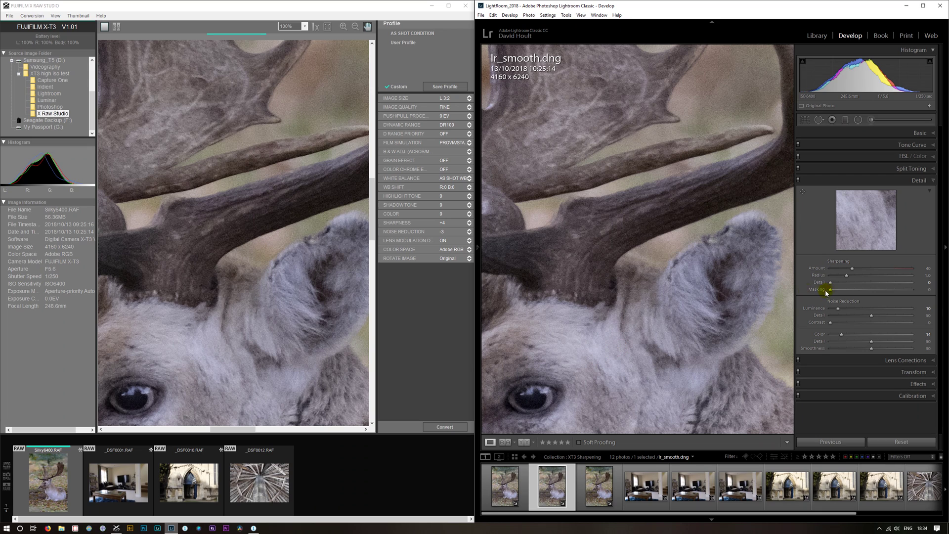
drag(854, 267, 880, 268)
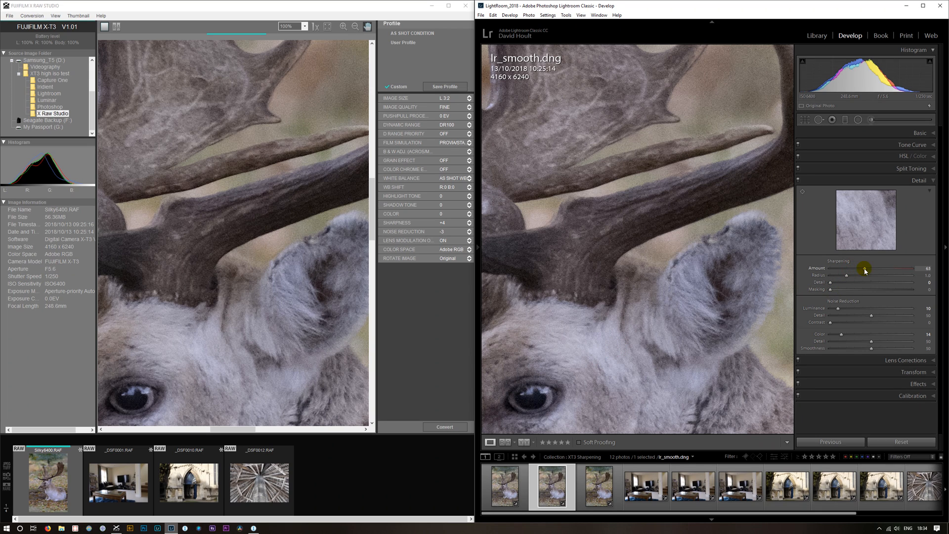
drag(865, 268, 902, 268)
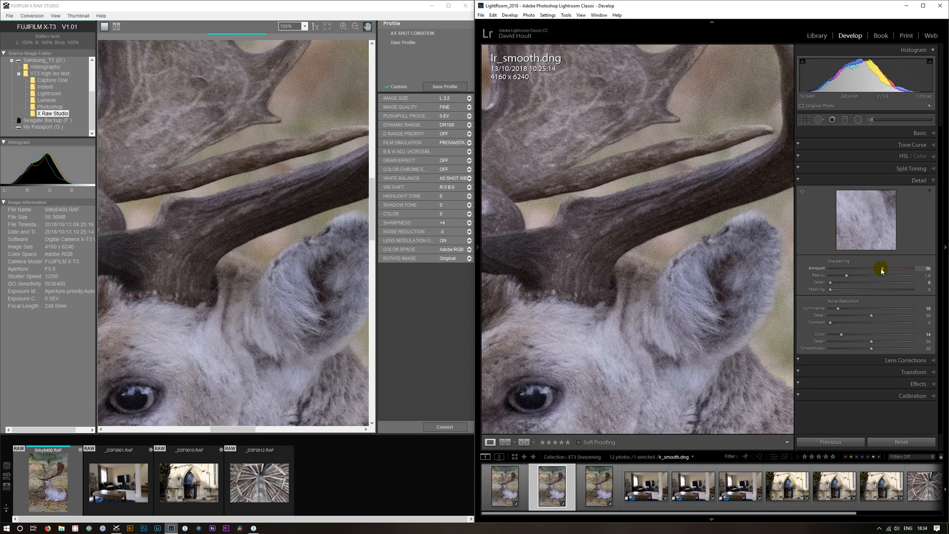
drag(881, 269, 873, 269)
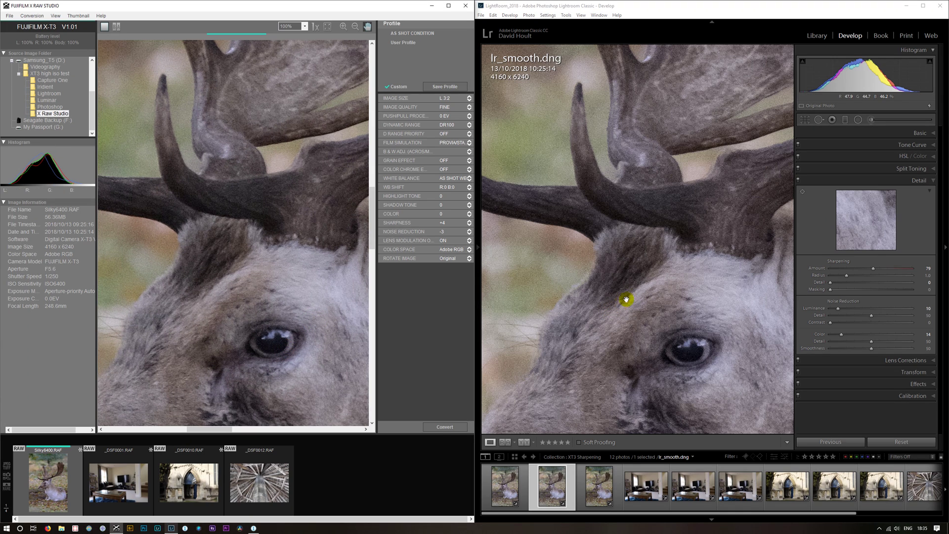
mouse_move(648, 294)
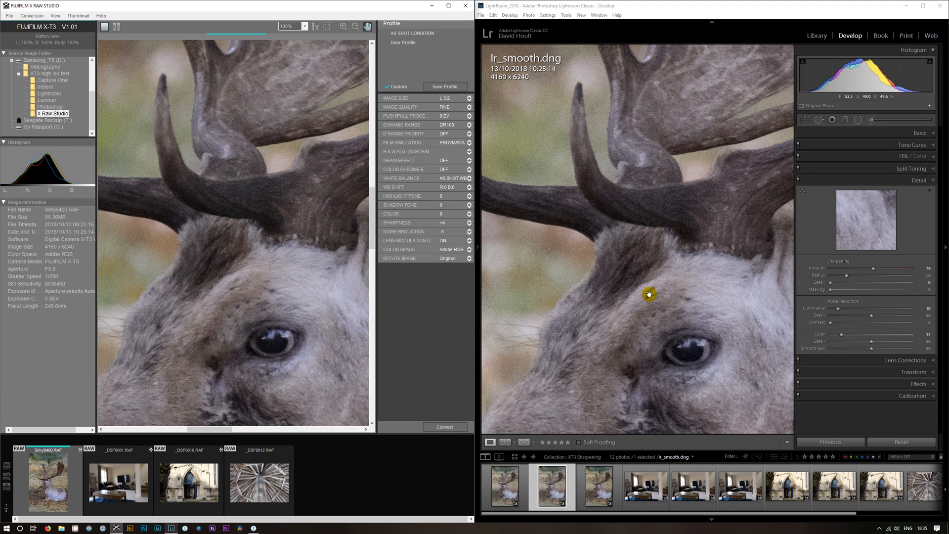